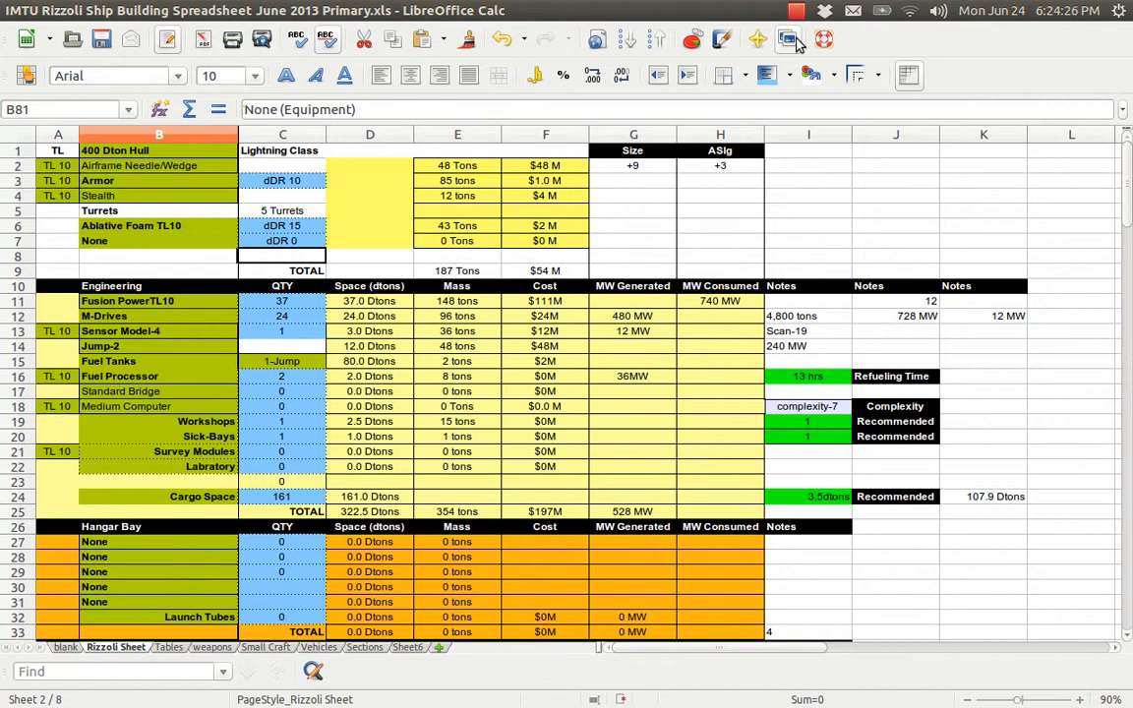
{"action": "mouse_move", "coordinate": [787, 39]}
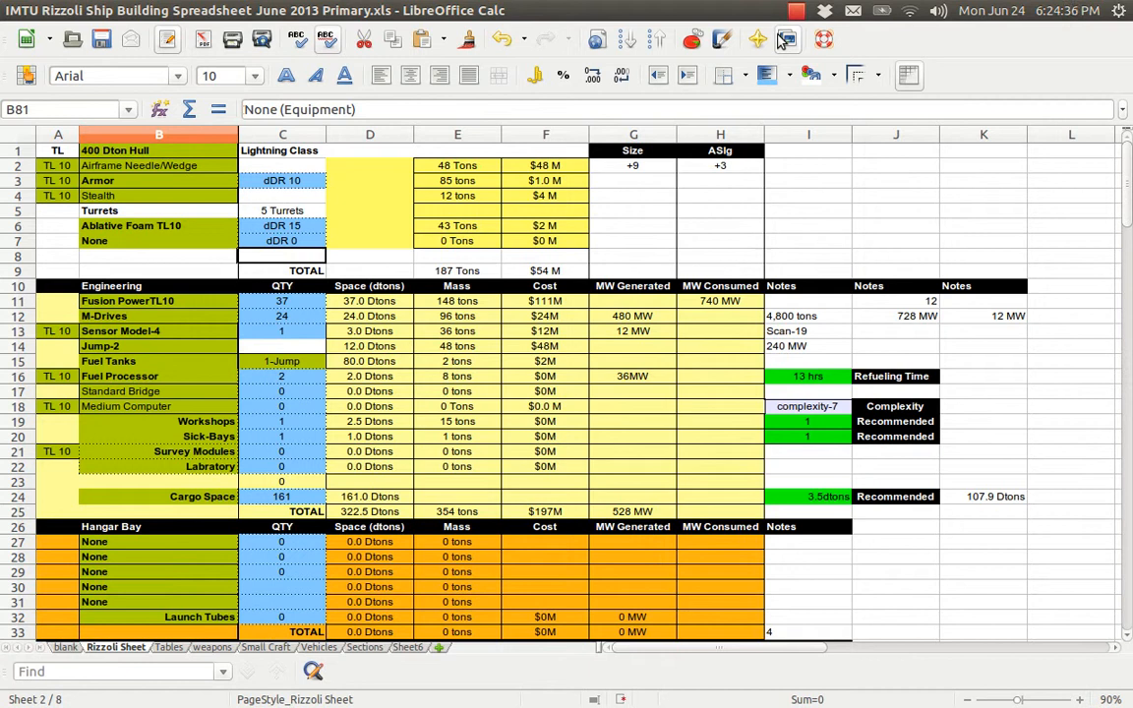
Step: Select Ablative Foam TL10 as the hull's armor coating entry
{"action": "left_click", "coordinate": [786, 11]}
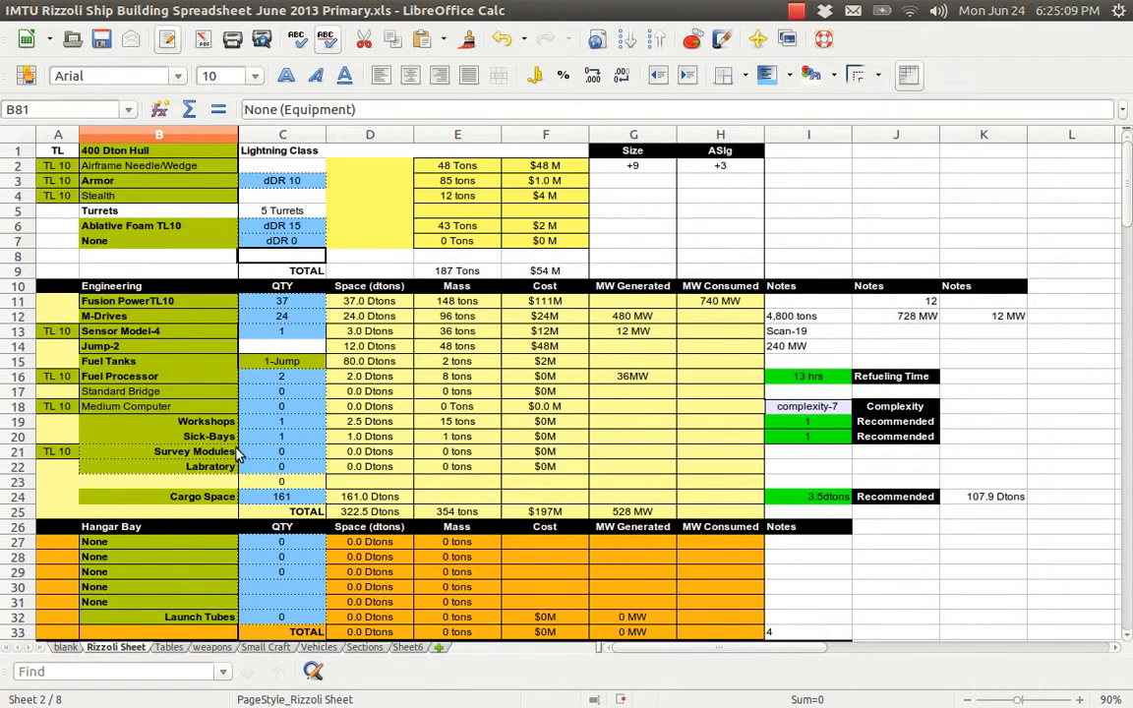
{"action": "mouse_move", "coordinate": [177, 157]}
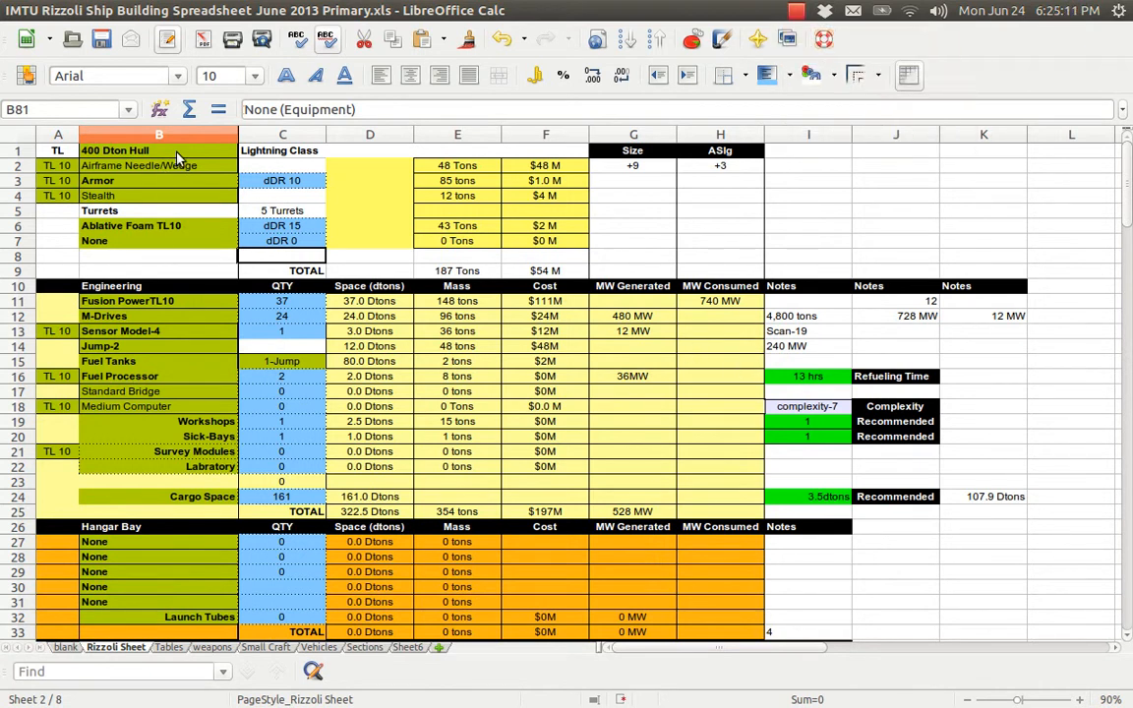
{"action": "left_click", "coordinate": [158, 165]}
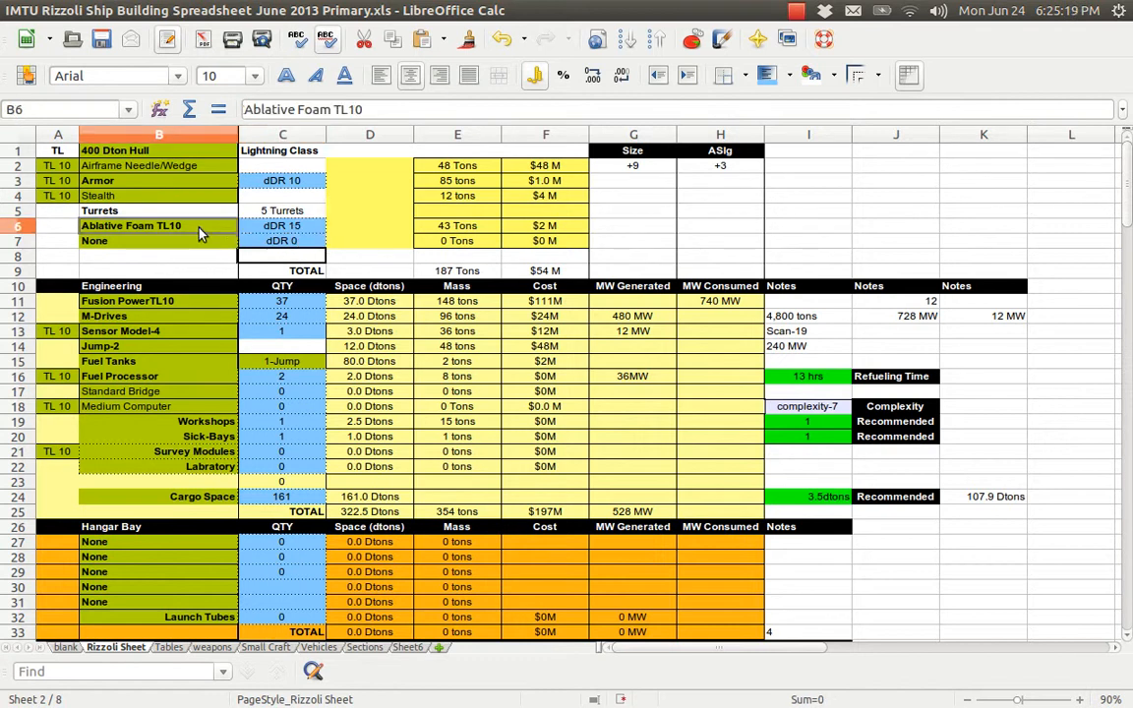
{"action": "left_click", "coordinate": [369, 241]}
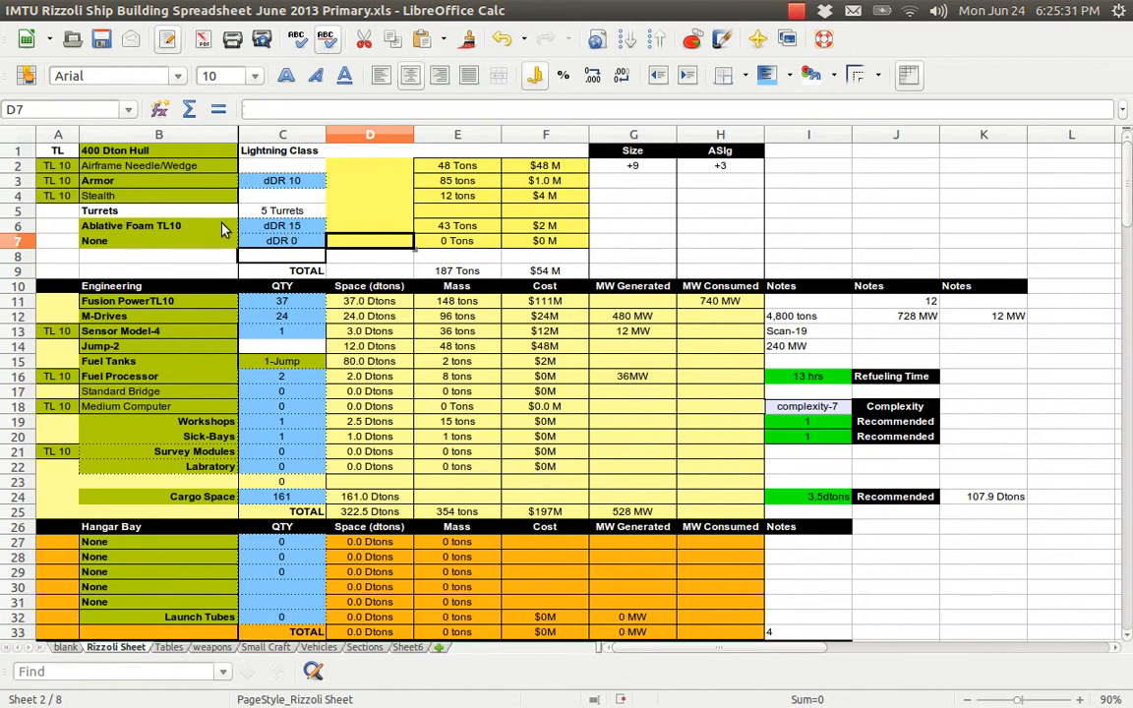
{"action": "left_click", "coordinate": [159, 225]}
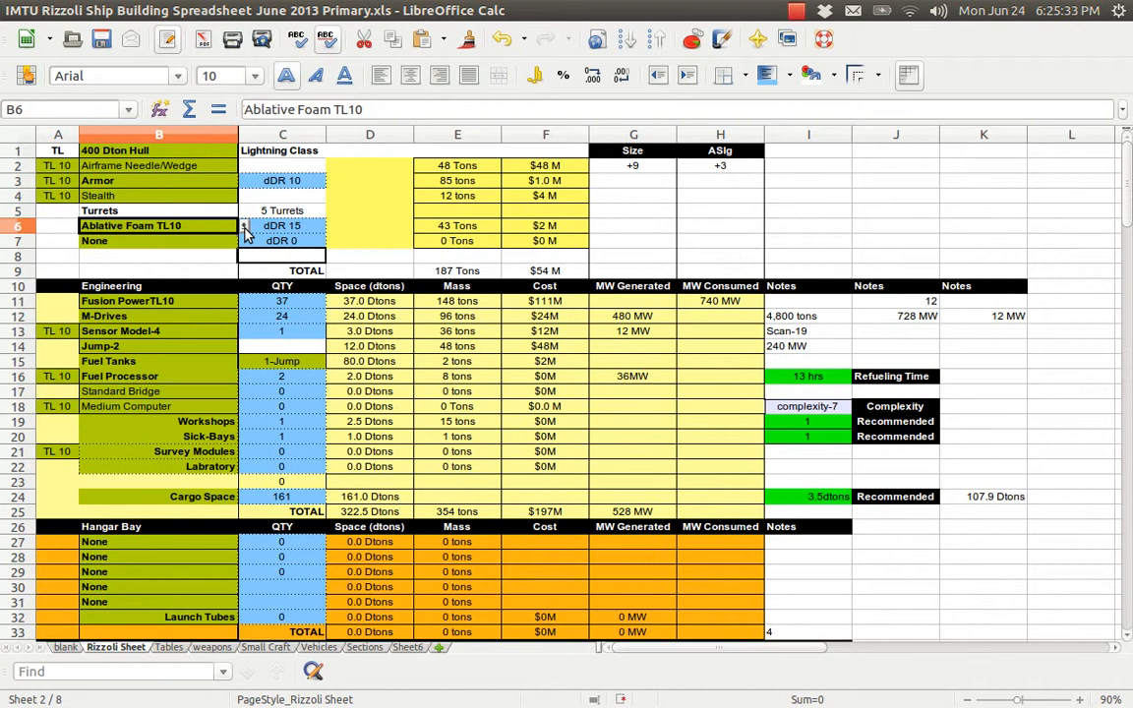
{"action": "left_click", "coordinate": [245, 225]}
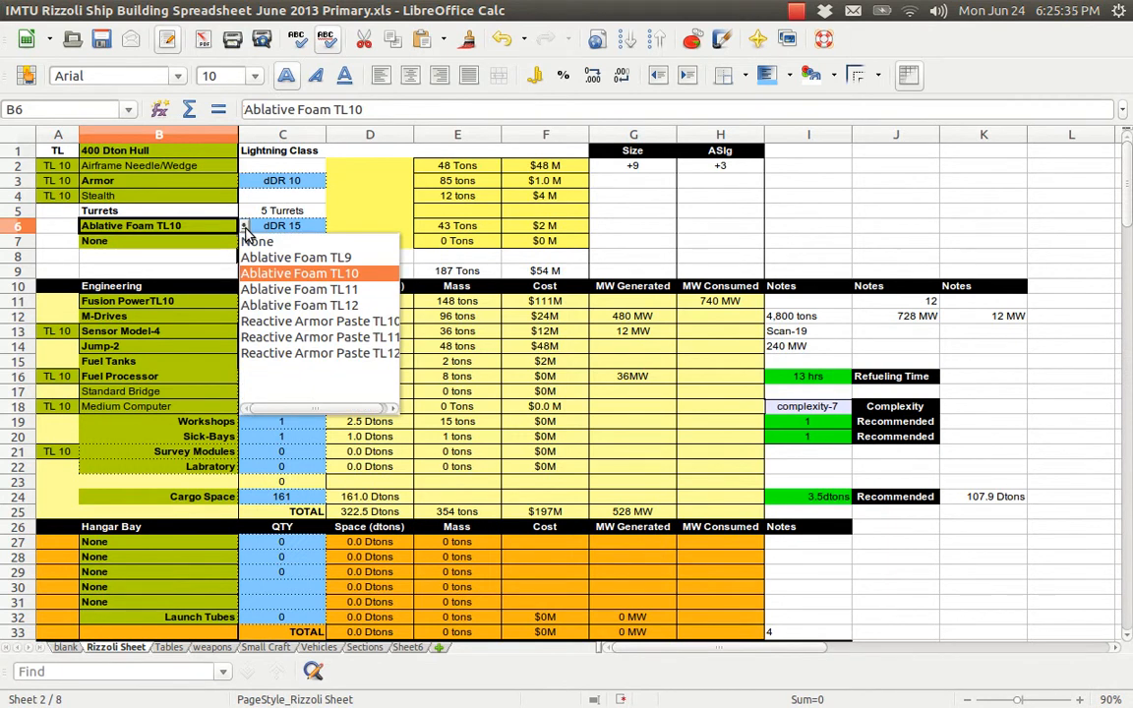
{"action": "left_click", "coordinate": [298, 272]}
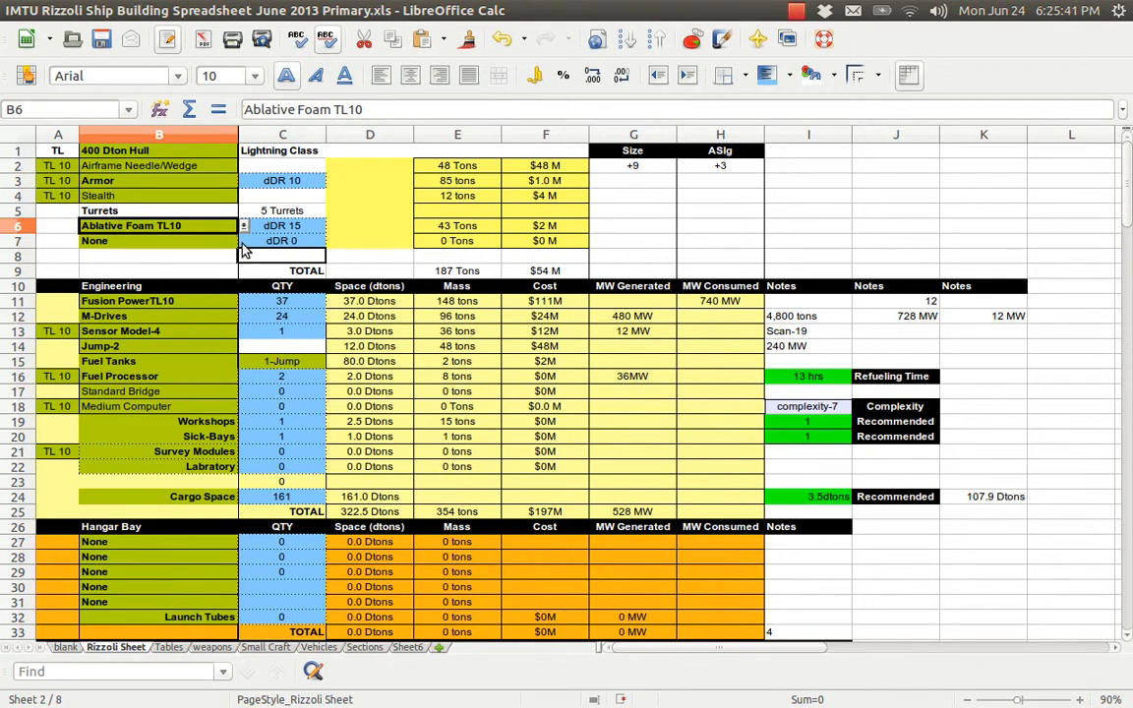
Step: Scroll down and select the MicroBoat TL10 vehicle bay entry
{"action": "left_click", "coordinate": [796, 11]}
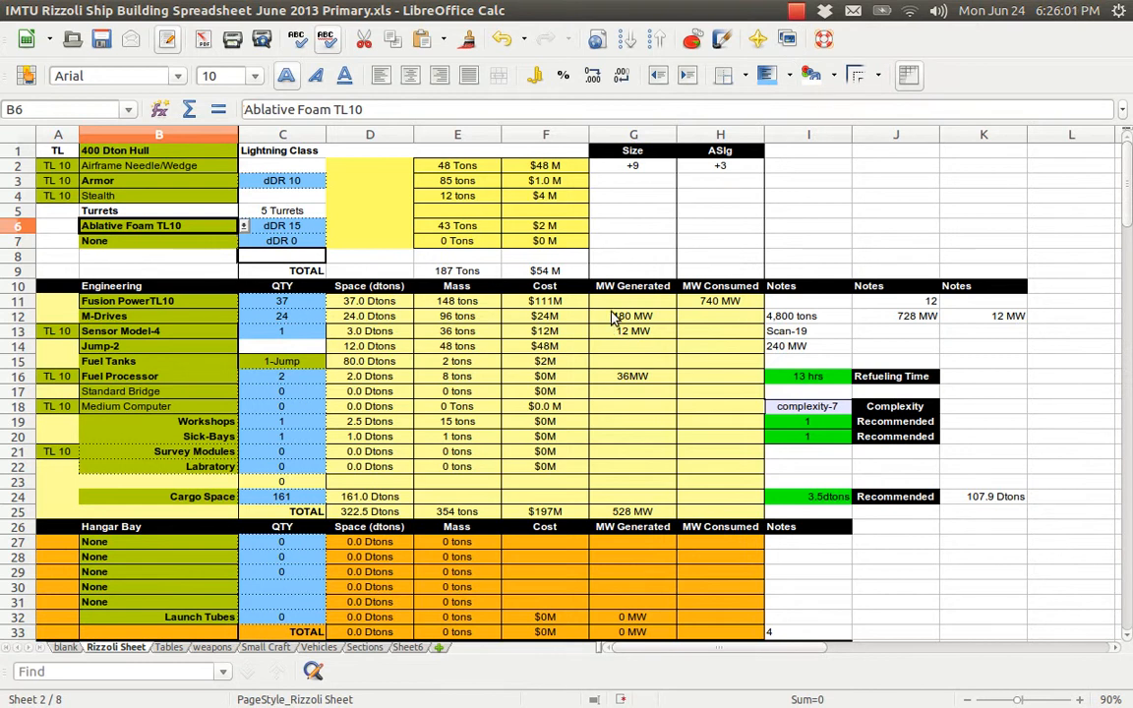
{"action": "scroll", "scroll_direction": "down", "scroll_amount": 3}
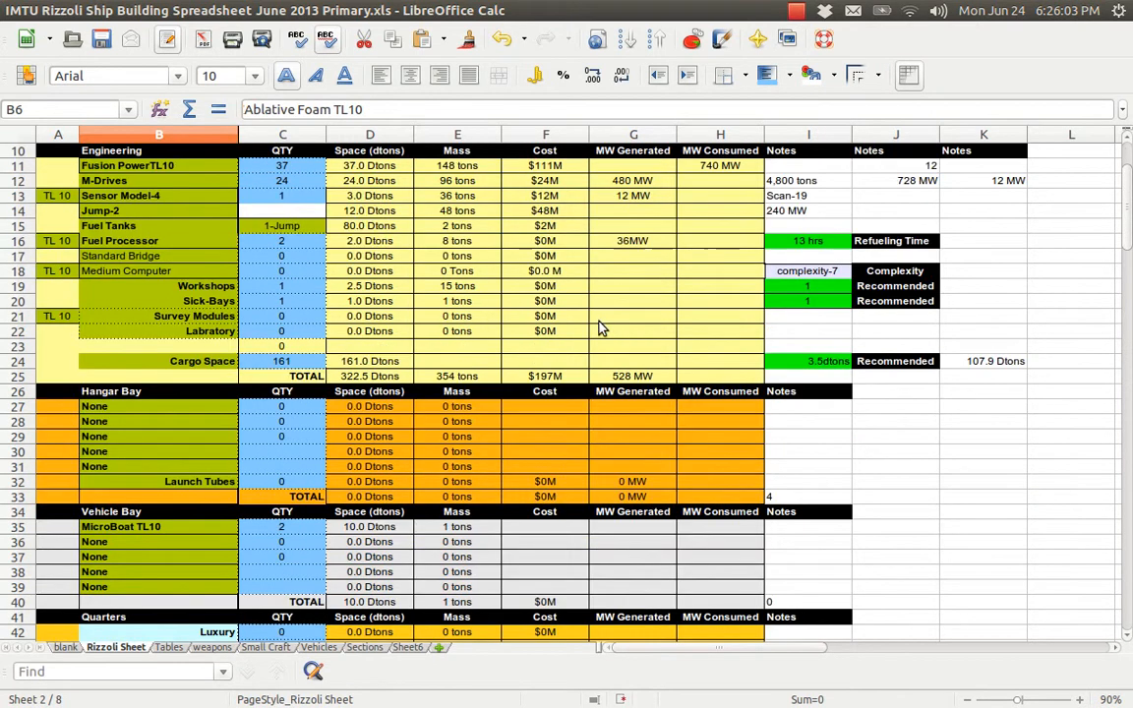
{"action": "scroll", "scroll_direction": "down", "scroll_amount": 3}
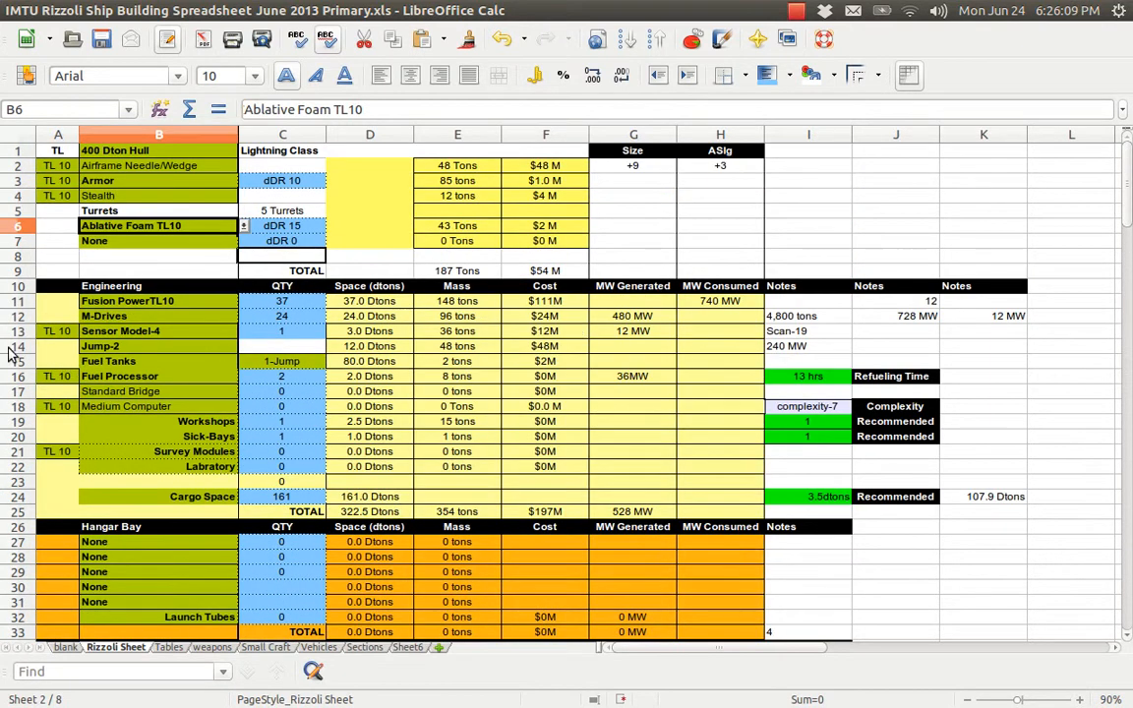
{"action": "scroll", "scroll_direction": "down", "scroll_amount": 3}
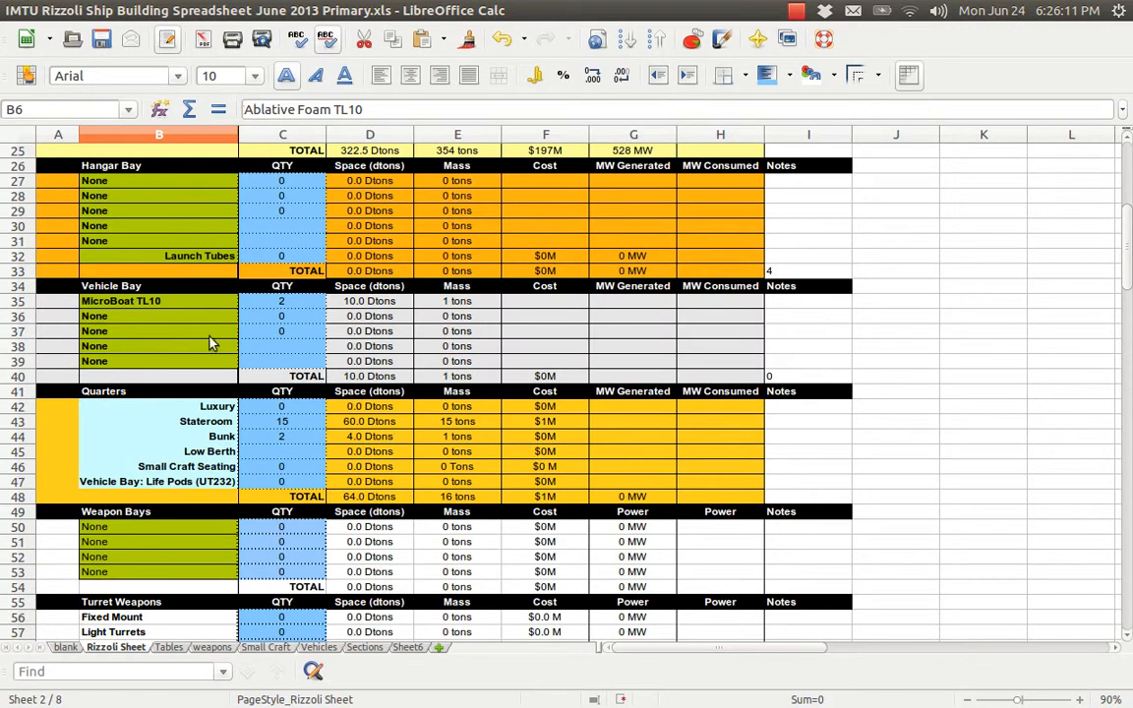
{"action": "left_click", "coordinate": [158, 300]}
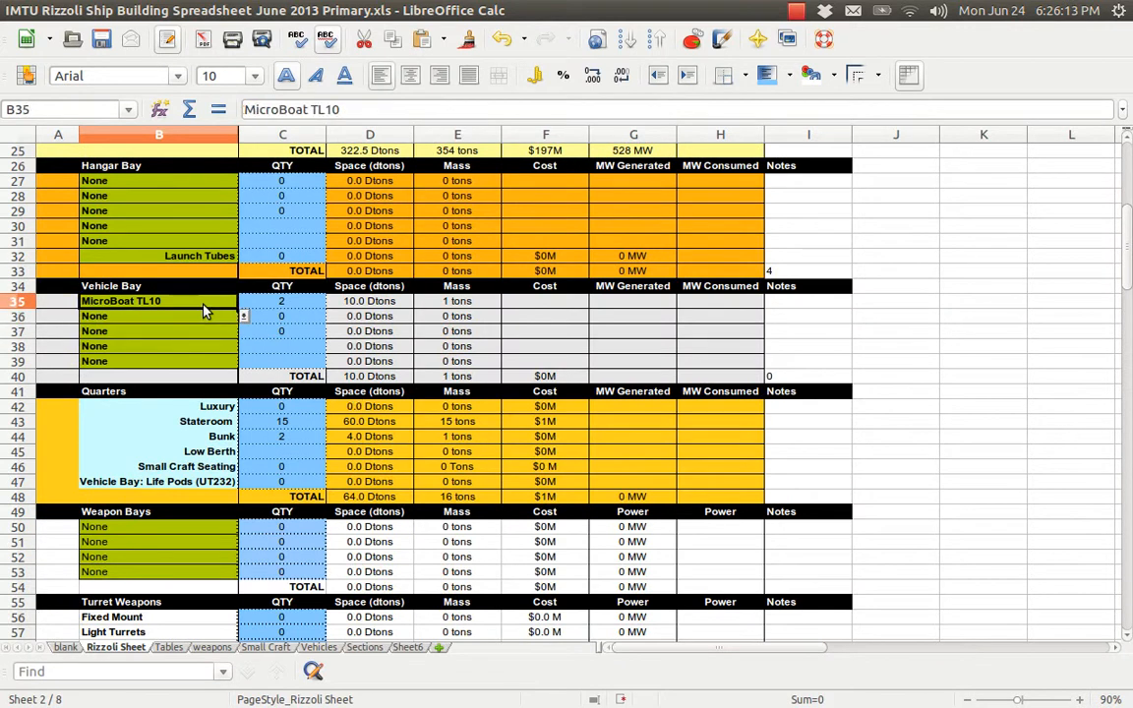
Step: Scroll further down and select the Med CPU android equipment entry
{"action": "scroll", "scroll_direction": "down", "scroll_amount": 3}
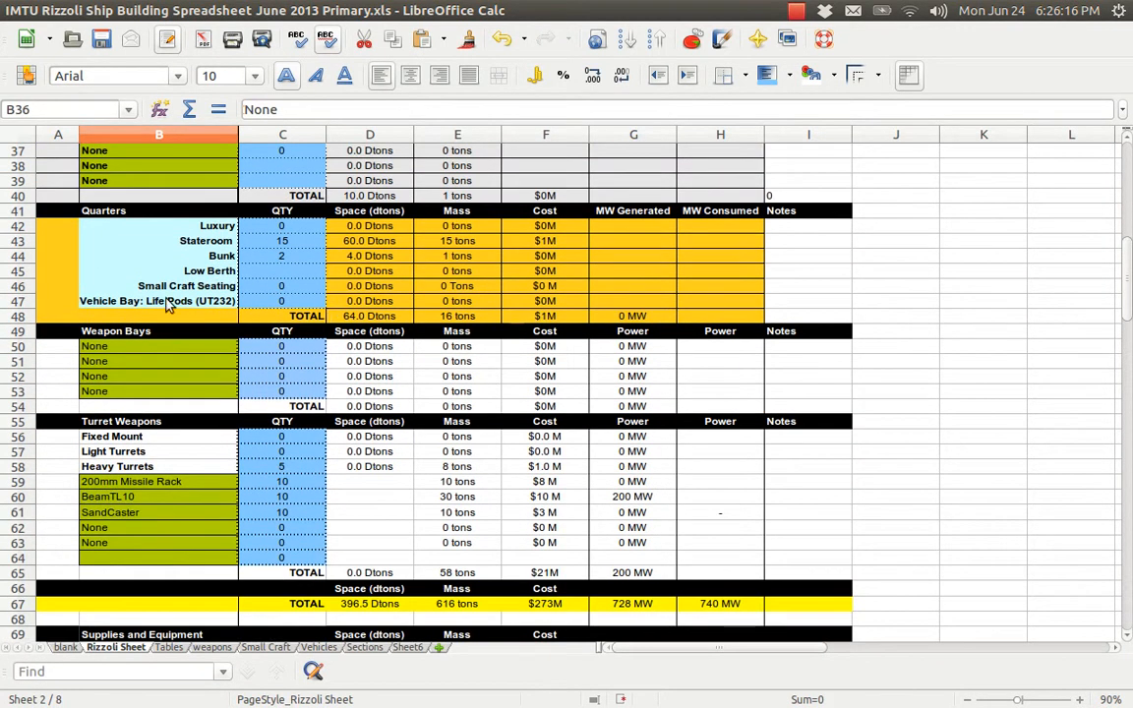
{"action": "scroll", "scroll_direction": "down", "scroll_amount": 3}
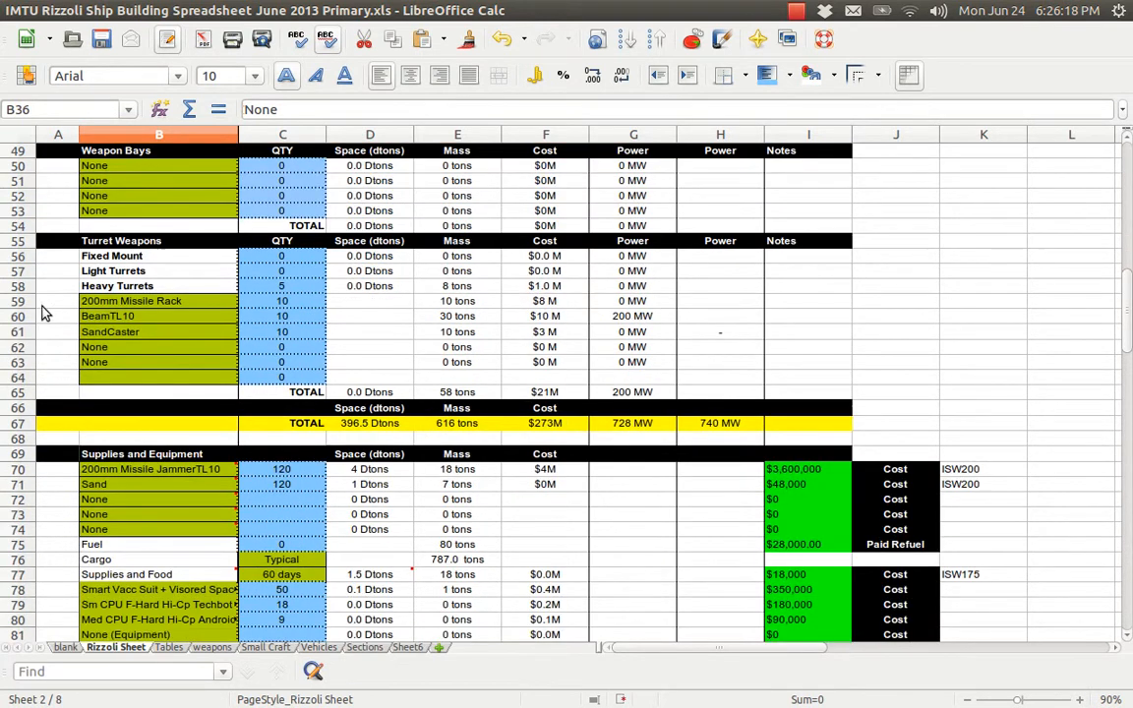
{"action": "scroll", "scroll_direction": "down", "scroll_amount": 3}
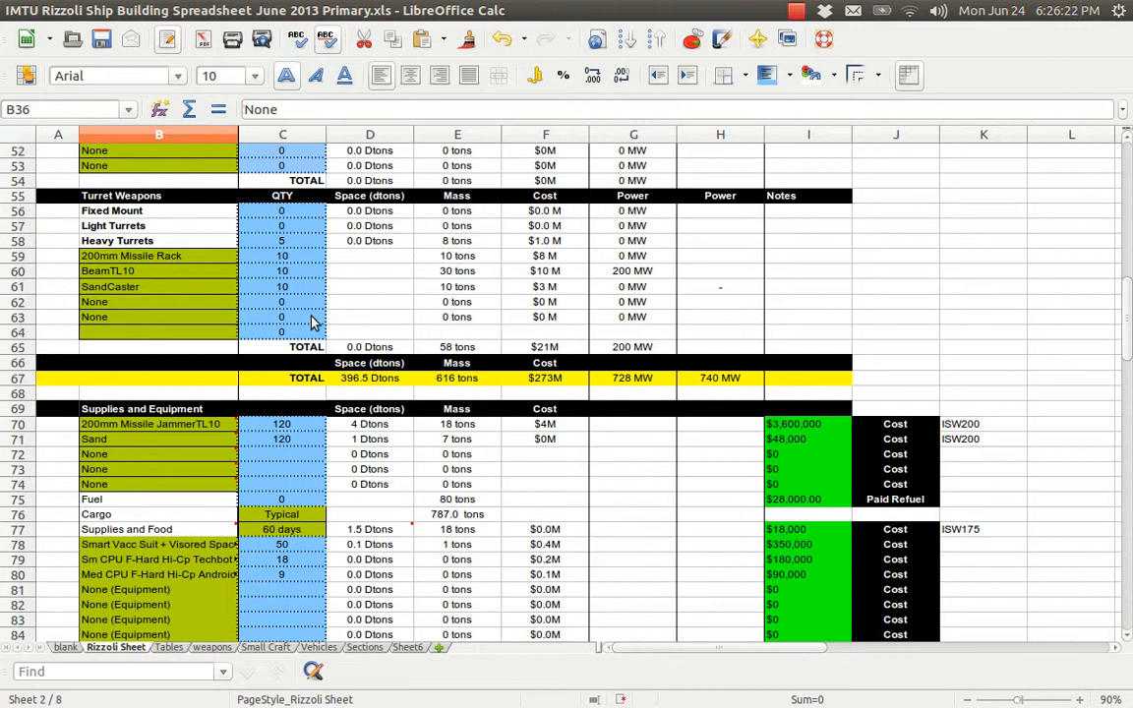
{"action": "scroll", "scroll_direction": "down", "scroll_amount": 3}
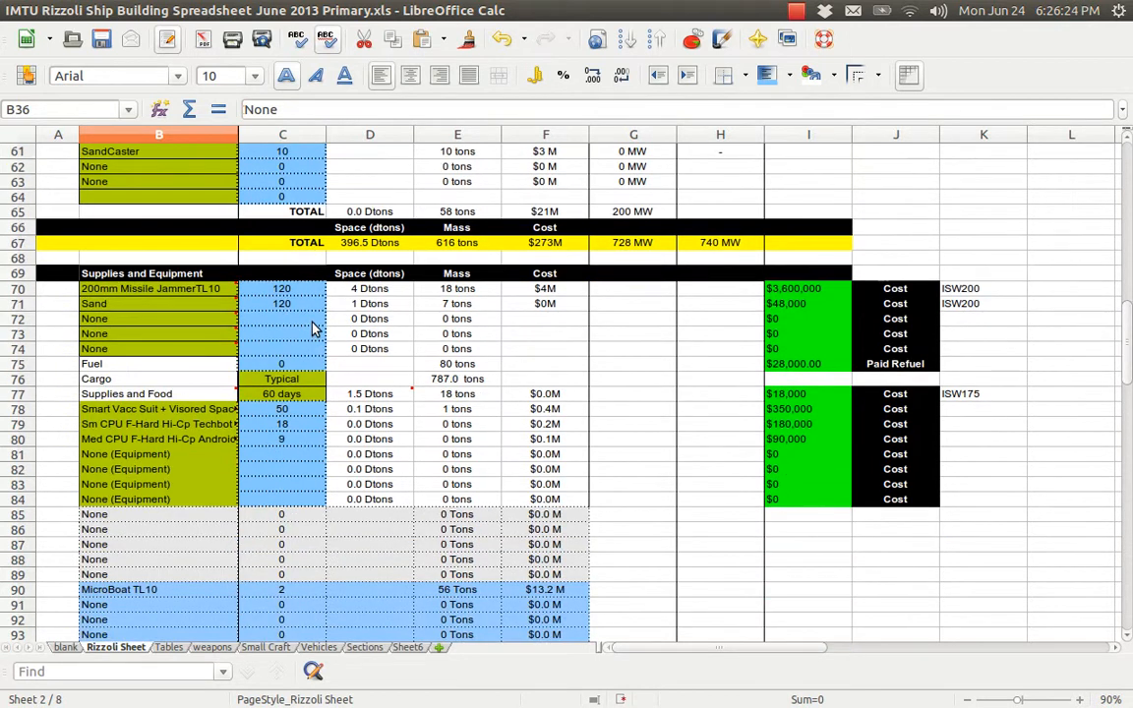
{"action": "mouse_move", "coordinate": [214, 417]}
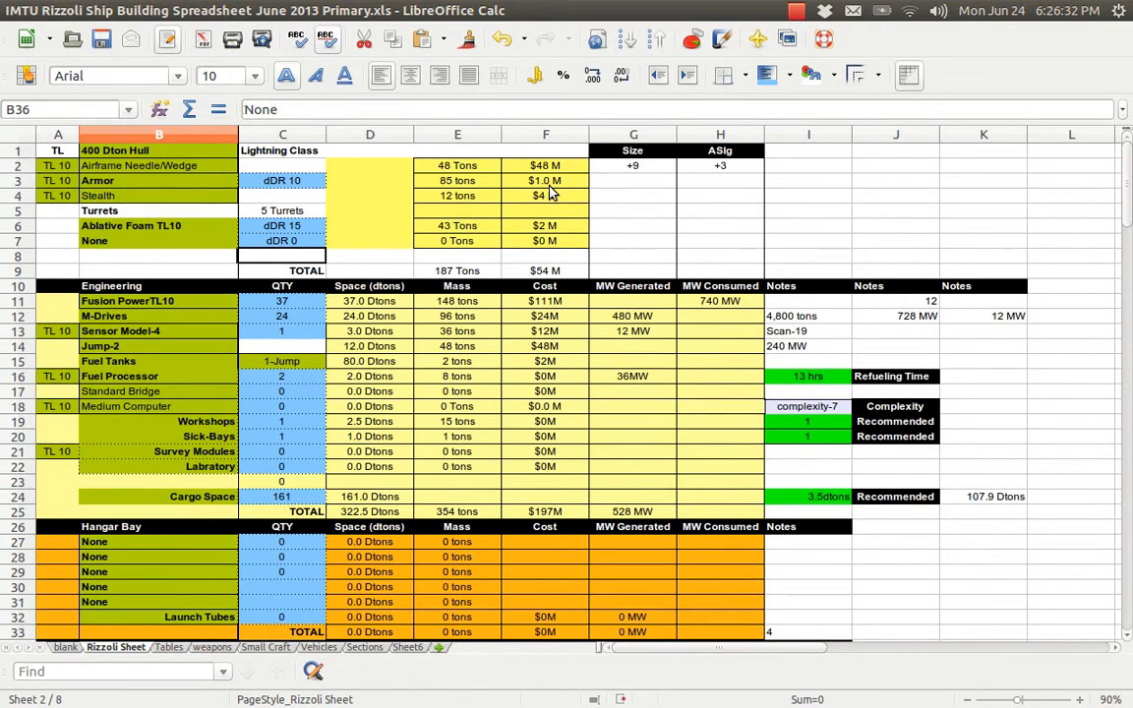
{"action": "scroll", "scroll_direction": "down", "scroll_amount": 3}
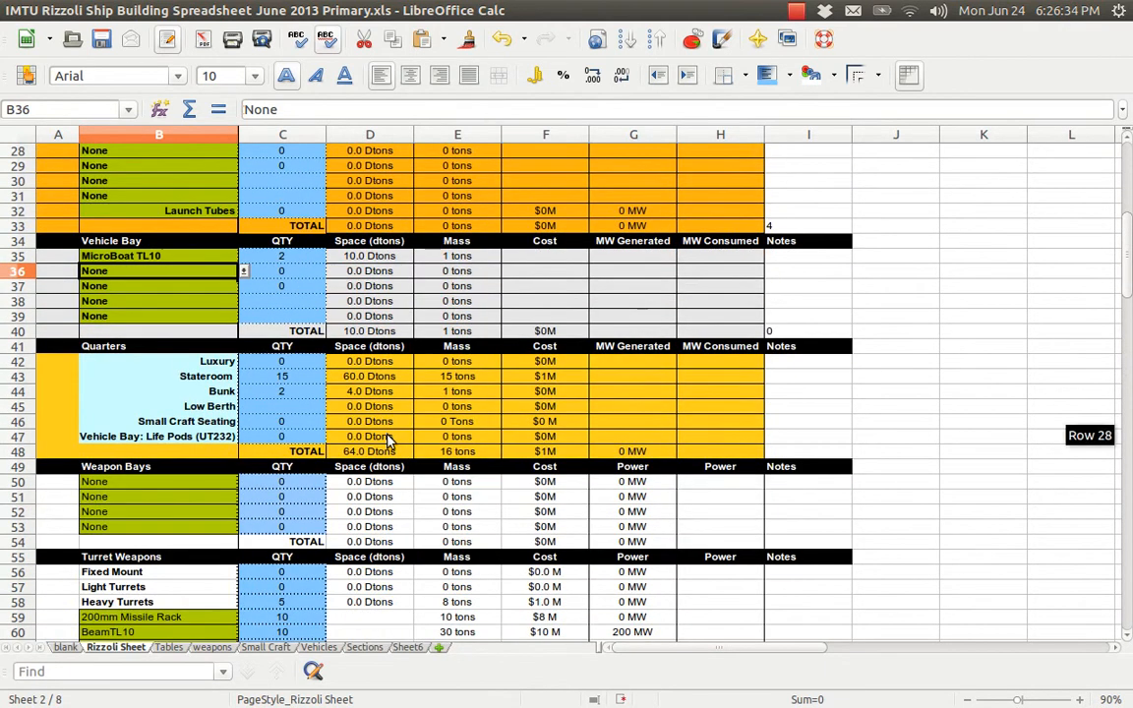
{"action": "scroll", "scroll_direction": "down", "scroll_amount": 3}
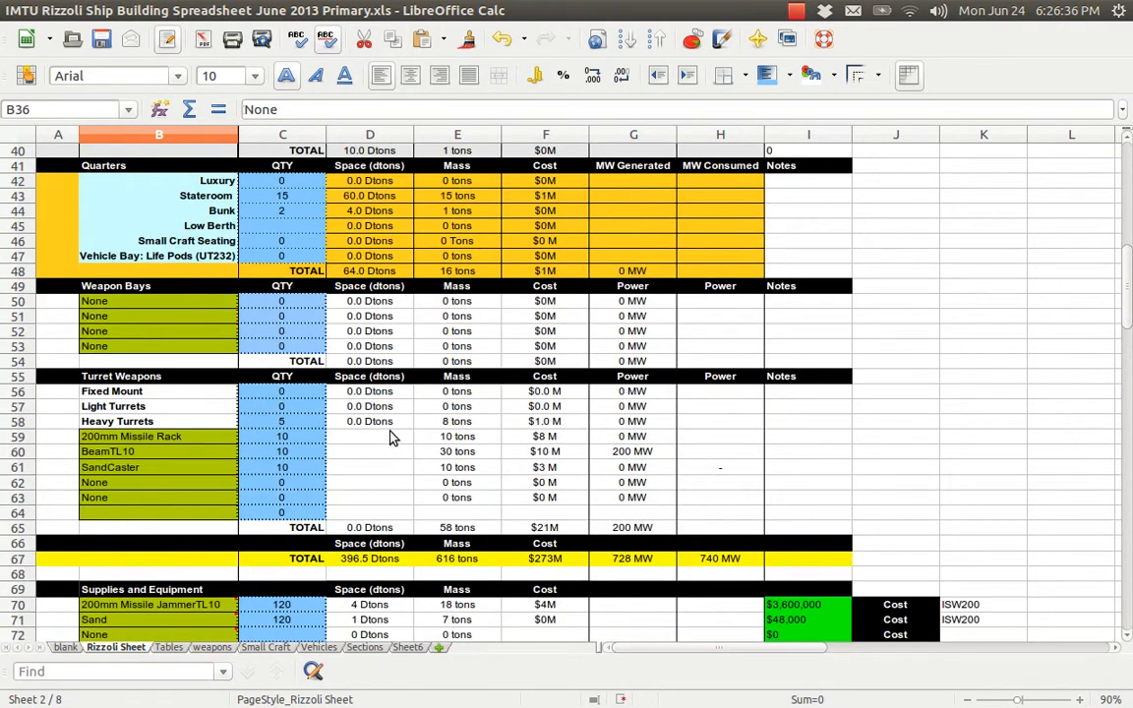
{"action": "scroll", "scroll_direction": "down", "scroll_amount": 3}
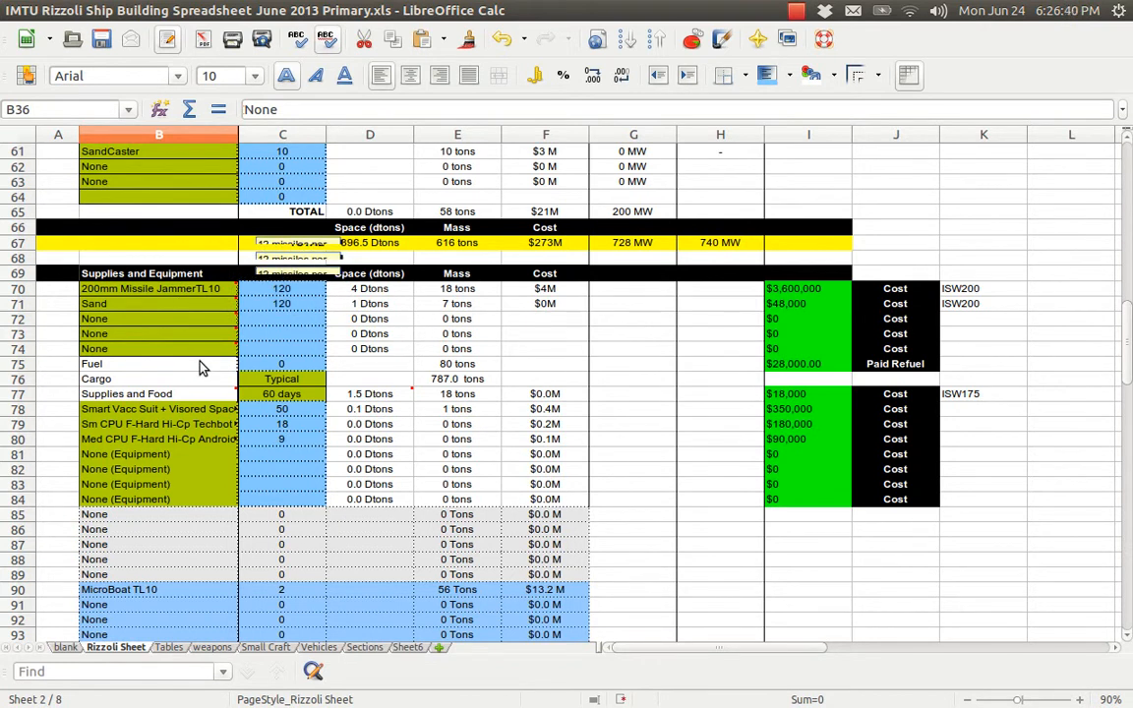
{"action": "left_click", "coordinate": [157, 408]}
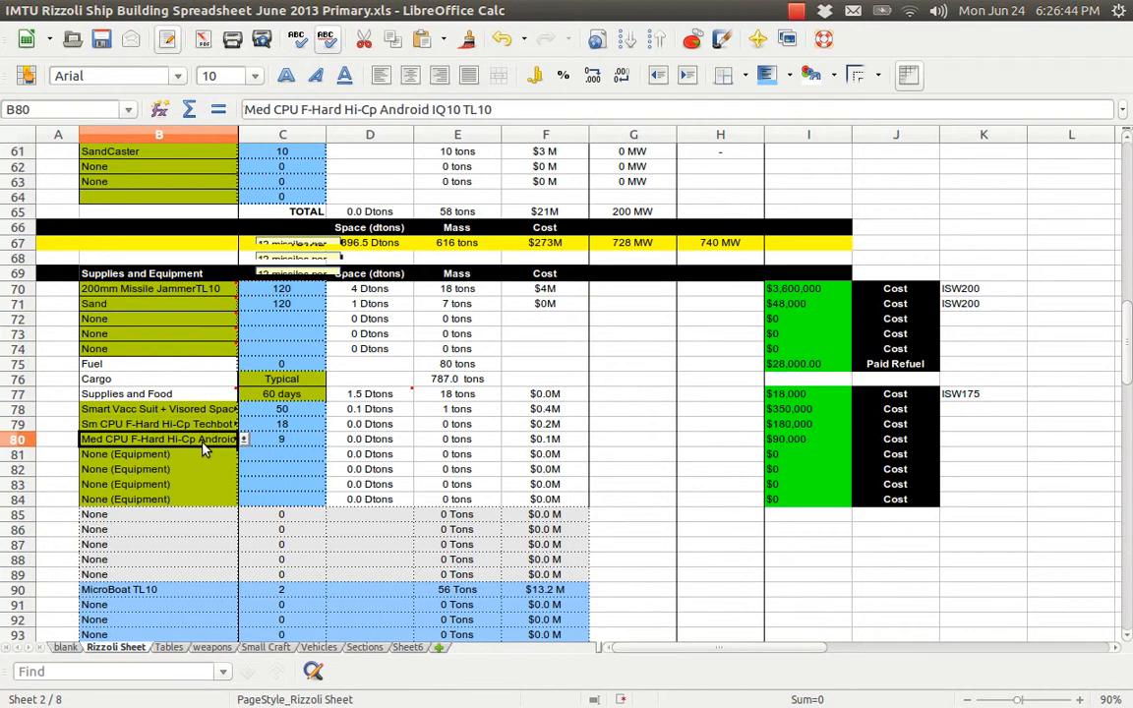
{"action": "mouse_move", "coordinate": [546, 452]}
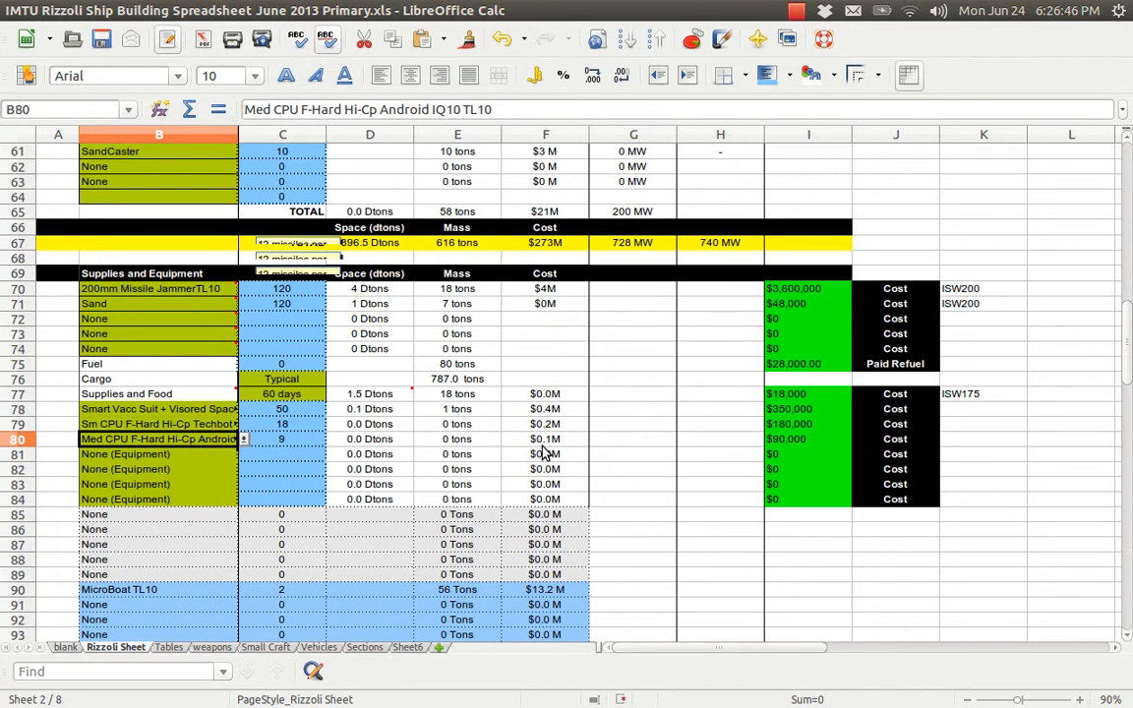
Step: Return to the hull rows to inspect armor dDR 10 and the None row's mass formula
{"action": "scroll", "scroll_direction": "down", "scroll_amount": 3}
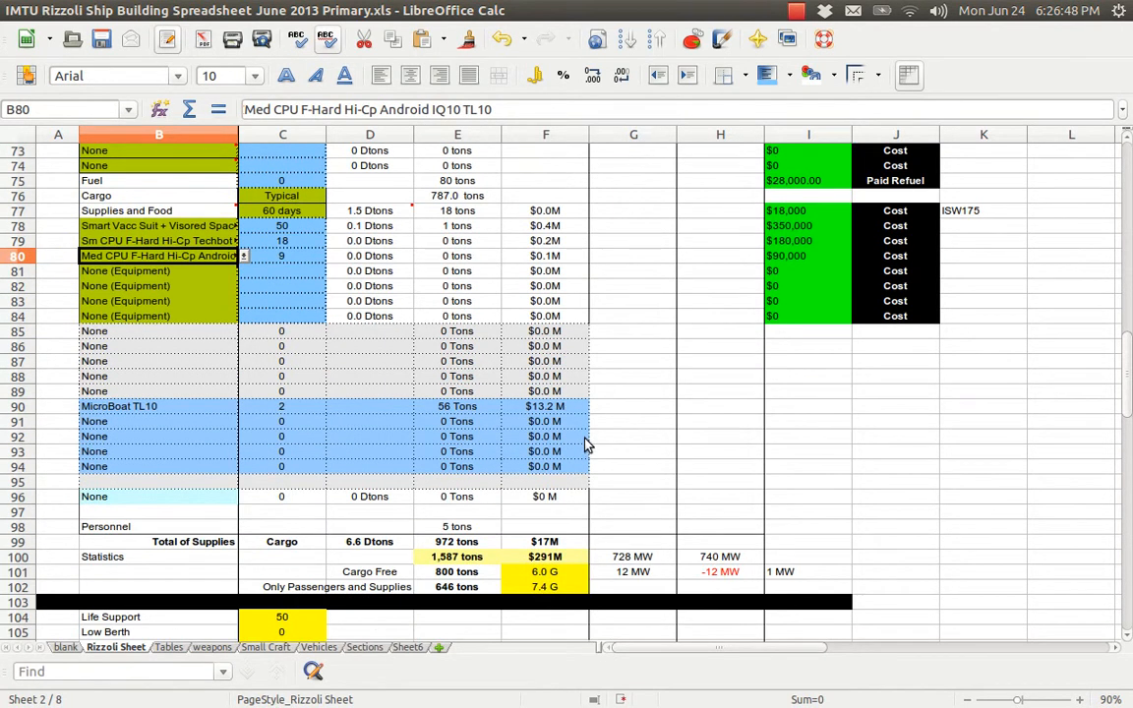
{"action": "scroll", "scroll_direction": "down", "scroll_amount": 3}
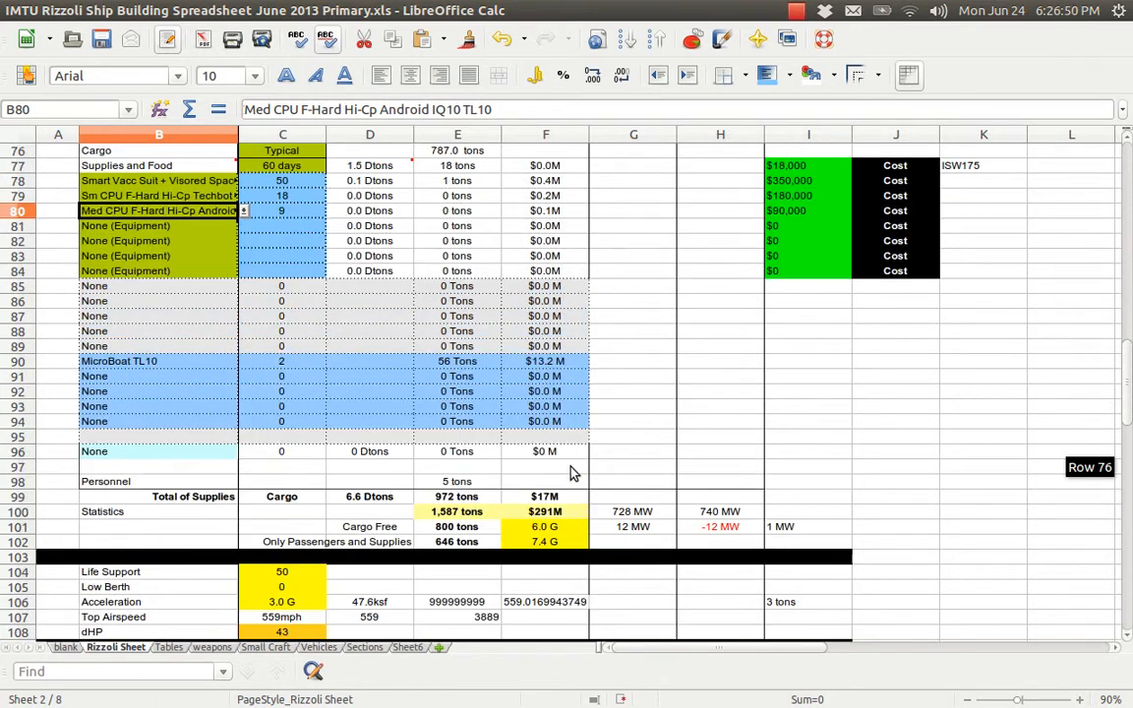
{"action": "scroll", "scroll_direction": "up", "scroll_amount": 3}
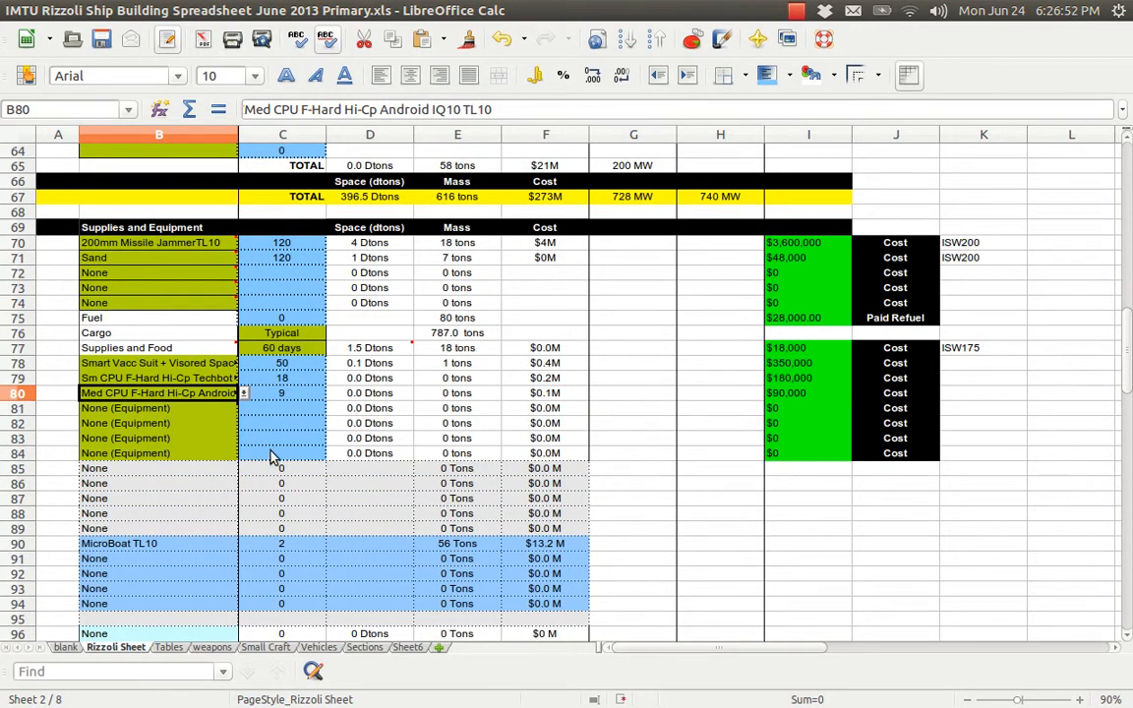
{"action": "scroll", "scroll_direction": "down", "scroll_amount": 3}
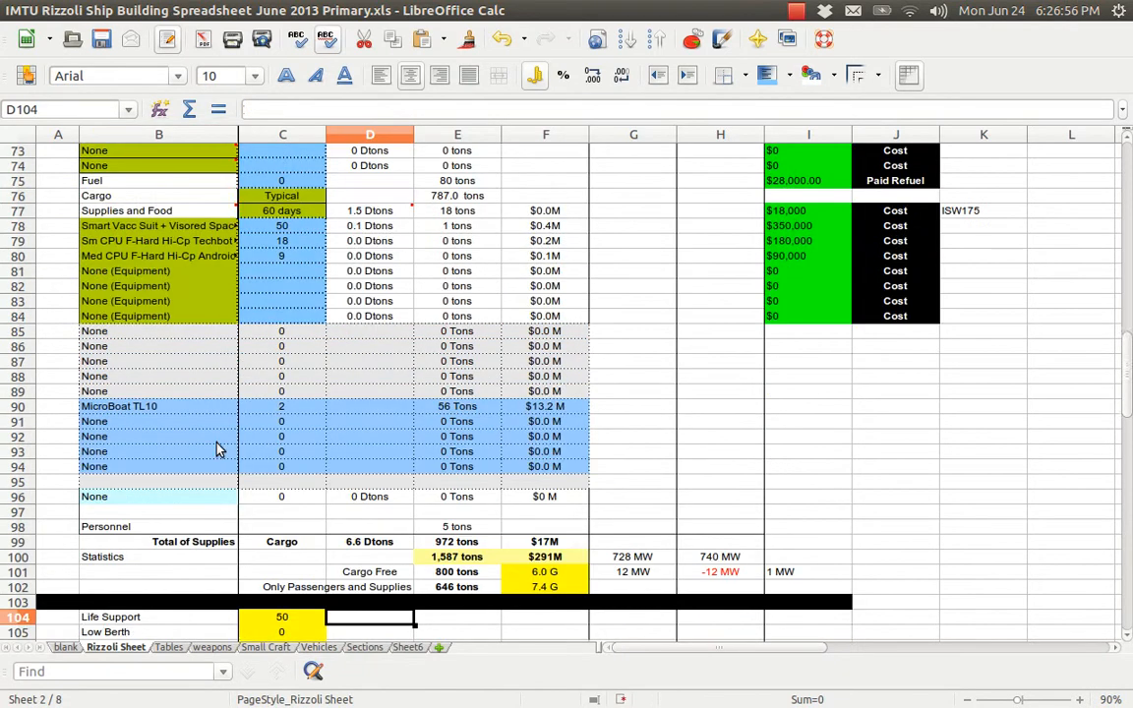
{"action": "scroll", "scroll_direction": "up", "scroll_amount": 3}
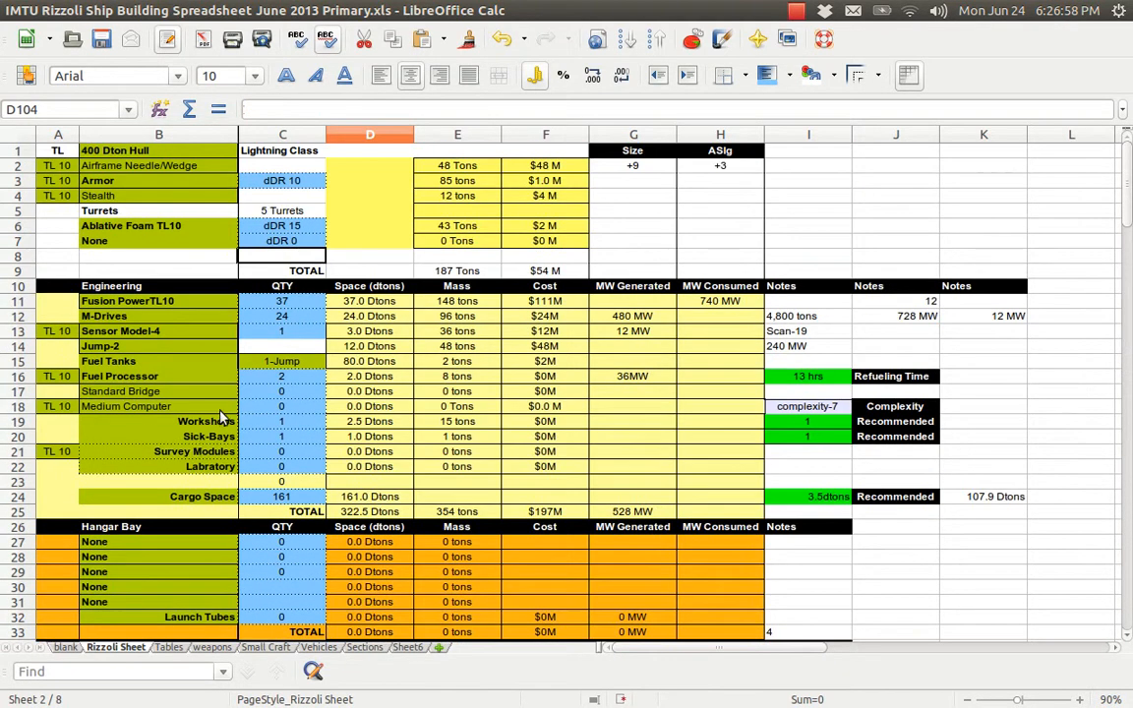
{"action": "left_click", "coordinate": [282, 180]}
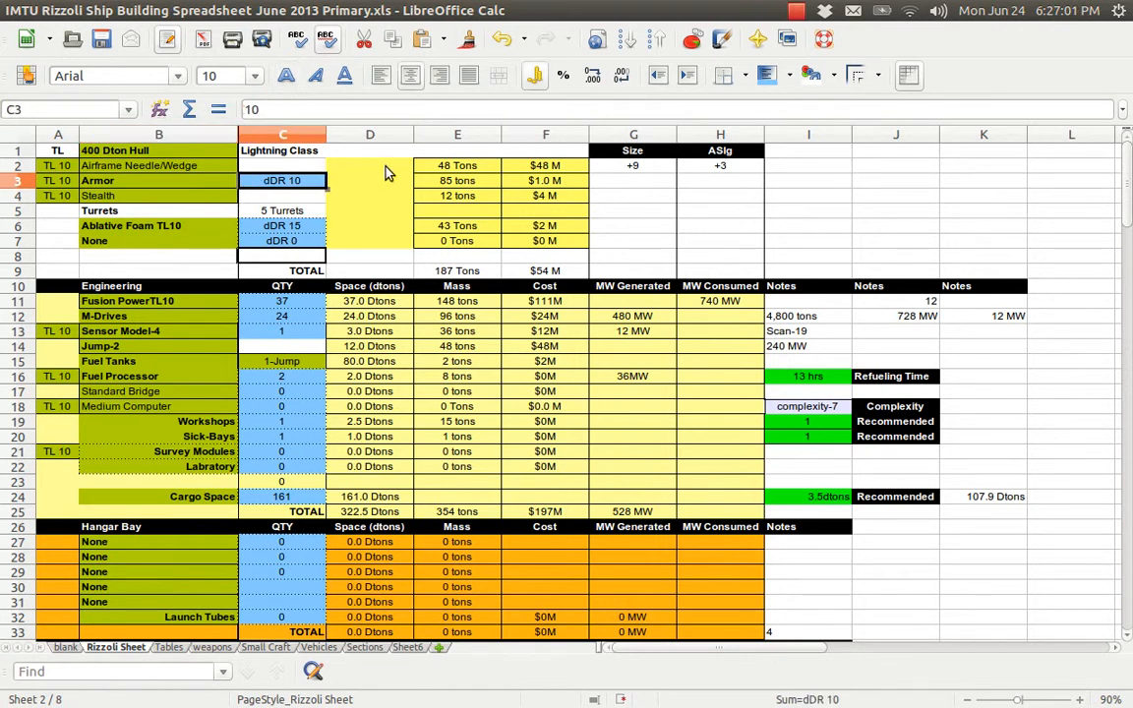
{"action": "left_click", "coordinate": [632, 225]}
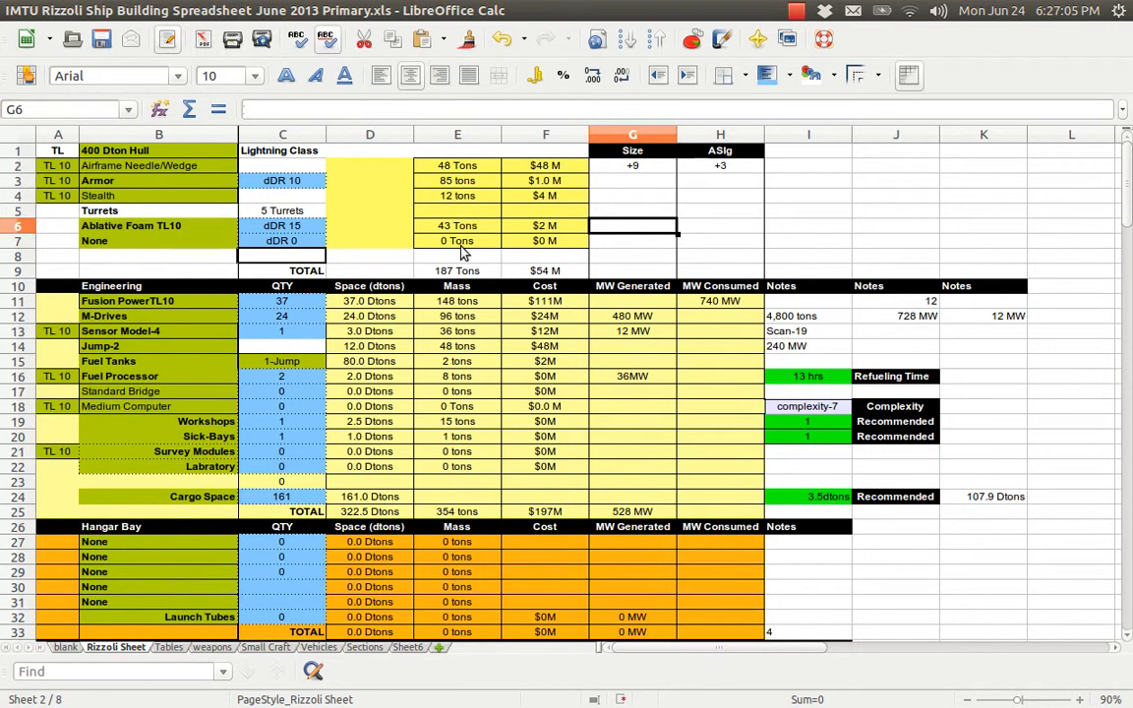
{"action": "left_click", "coordinate": [457, 241]}
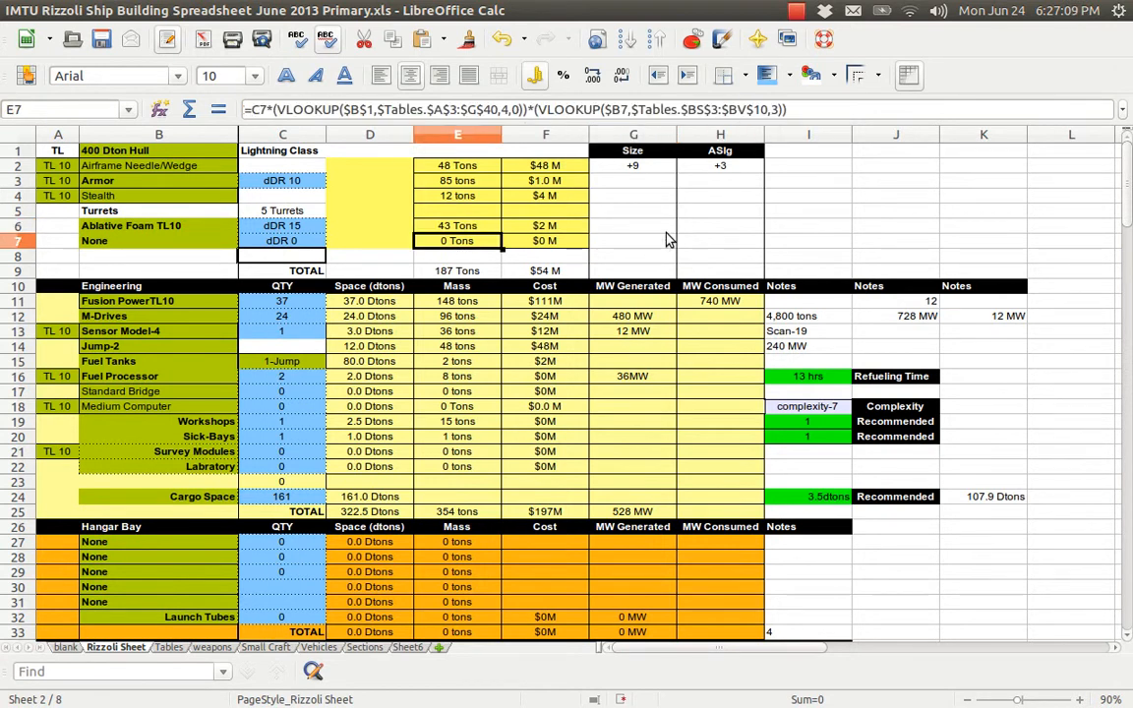
{"action": "double_click", "coordinate": [457, 240]}
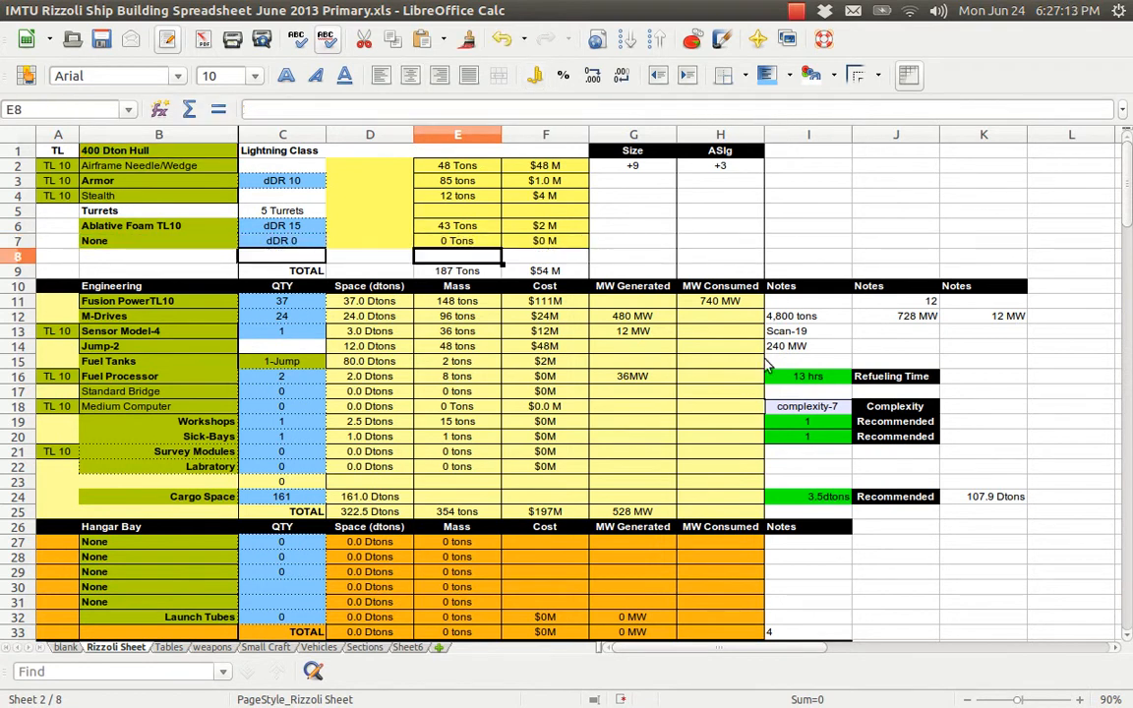
{"action": "scroll", "scroll_direction": "down", "scroll_amount": 3}
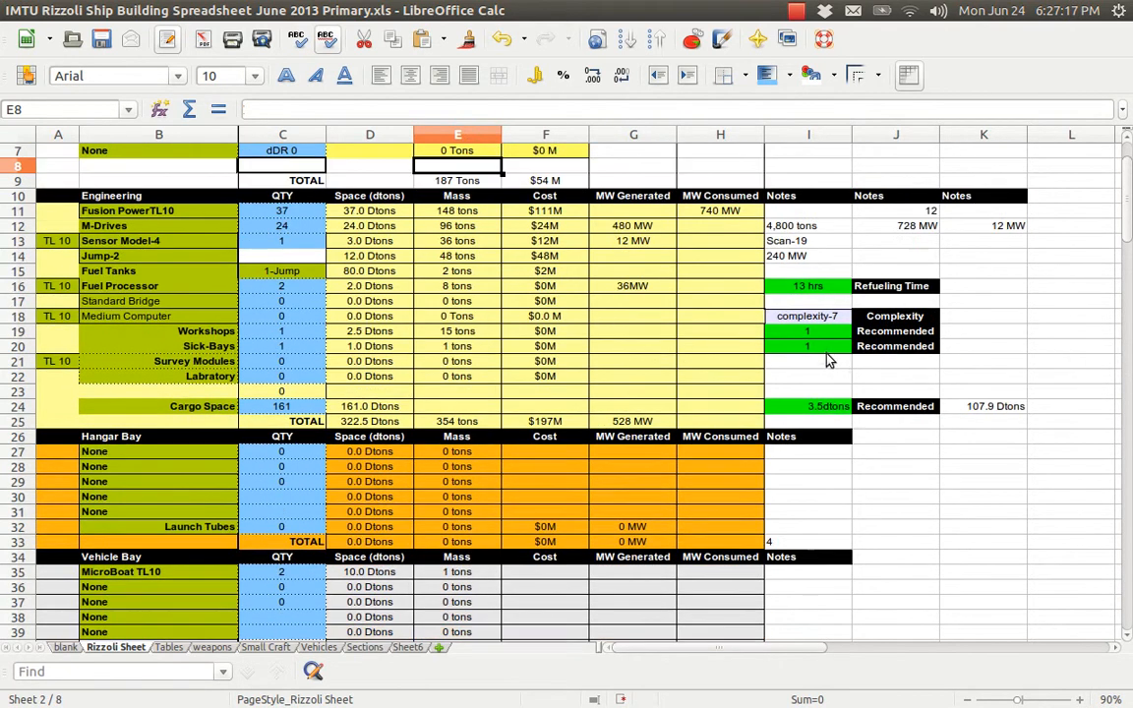
{"action": "mouse_move", "coordinate": [818, 297]}
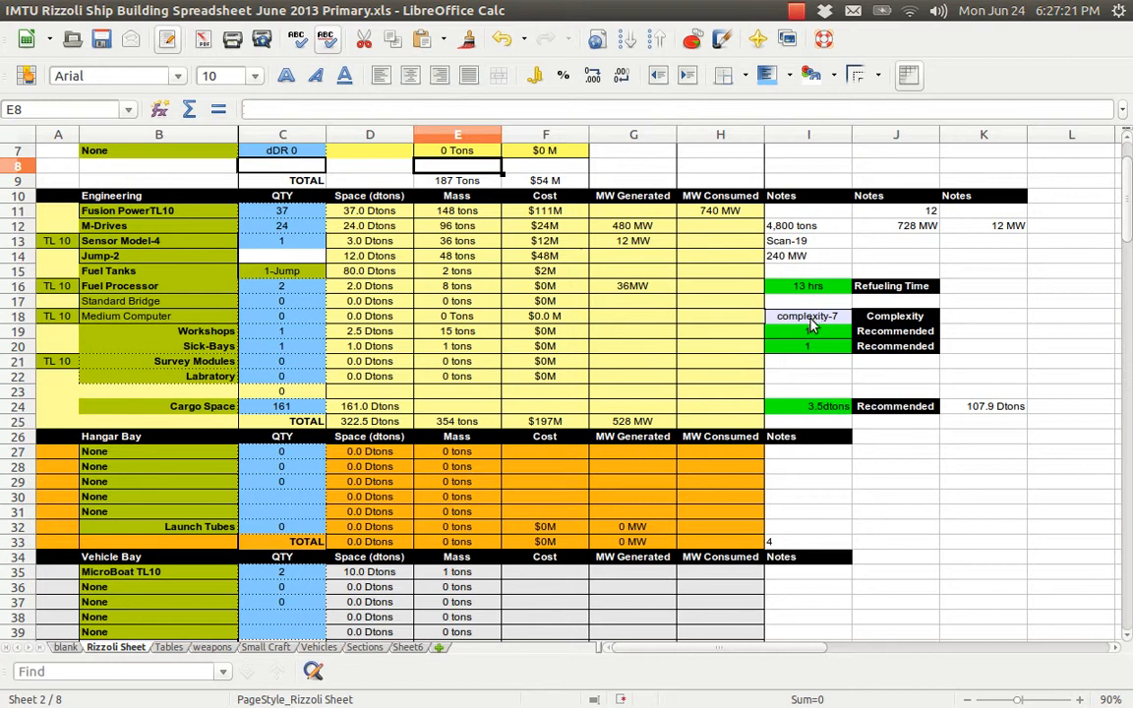
{"action": "mouse_move", "coordinate": [821, 421]}
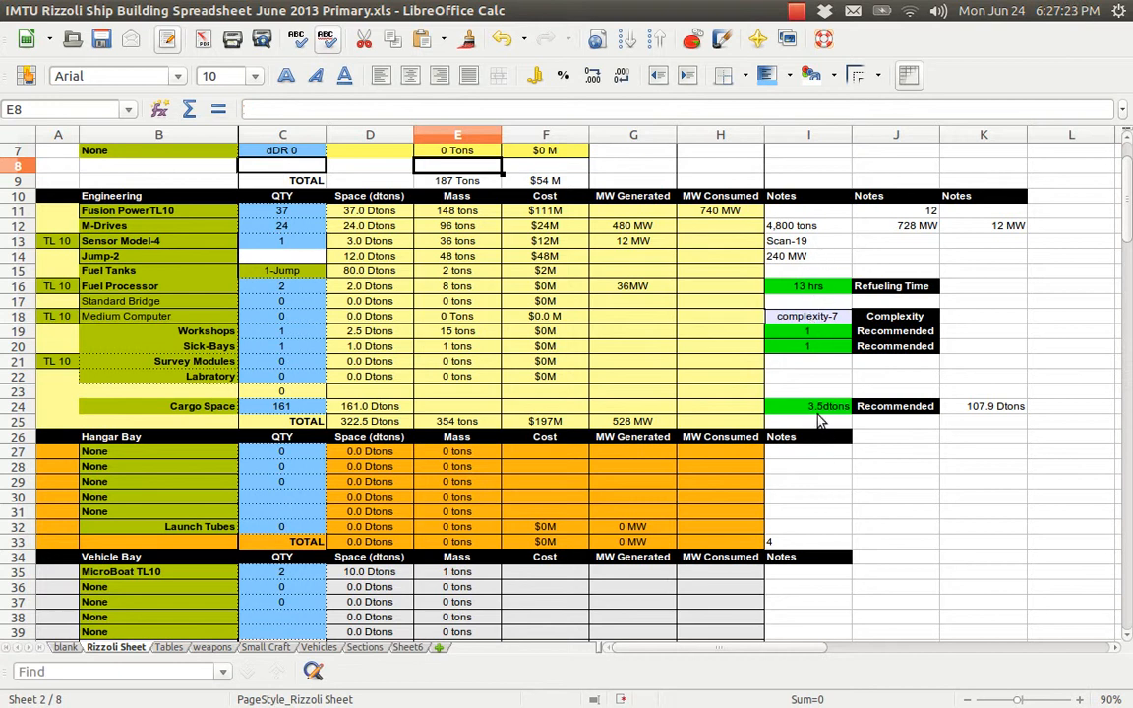
{"action": "mouse_move", "coordinate": [807, 300]}
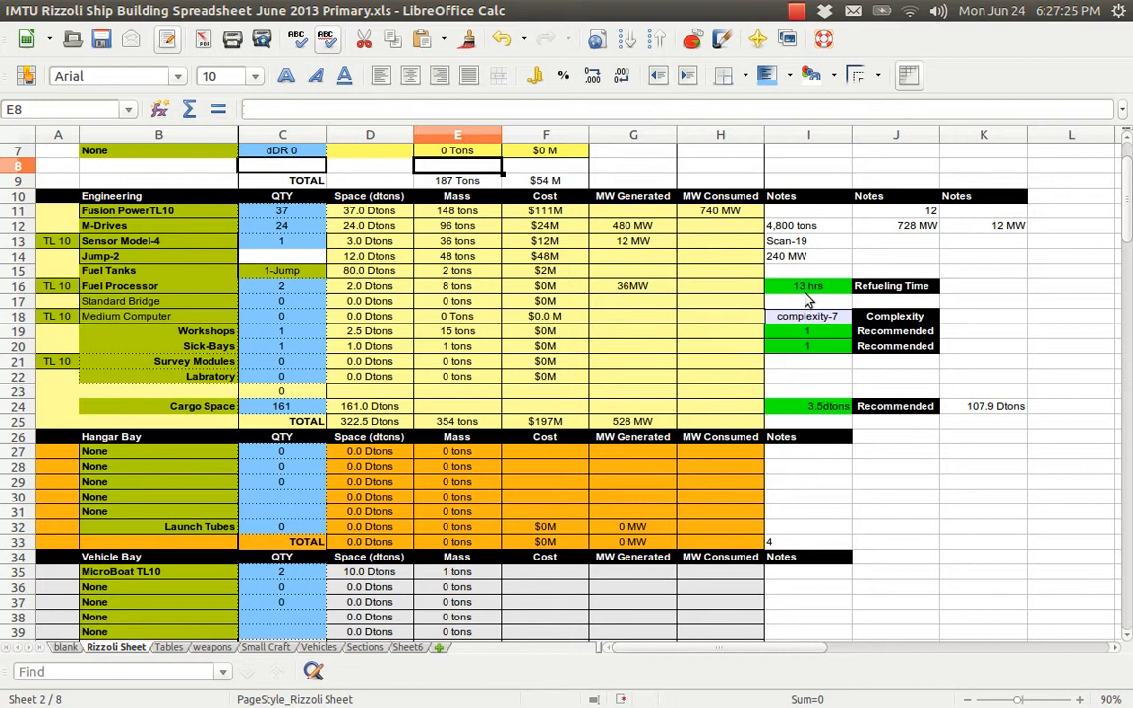
{"action": "mouse_move", "coordinate": [603, 332]}
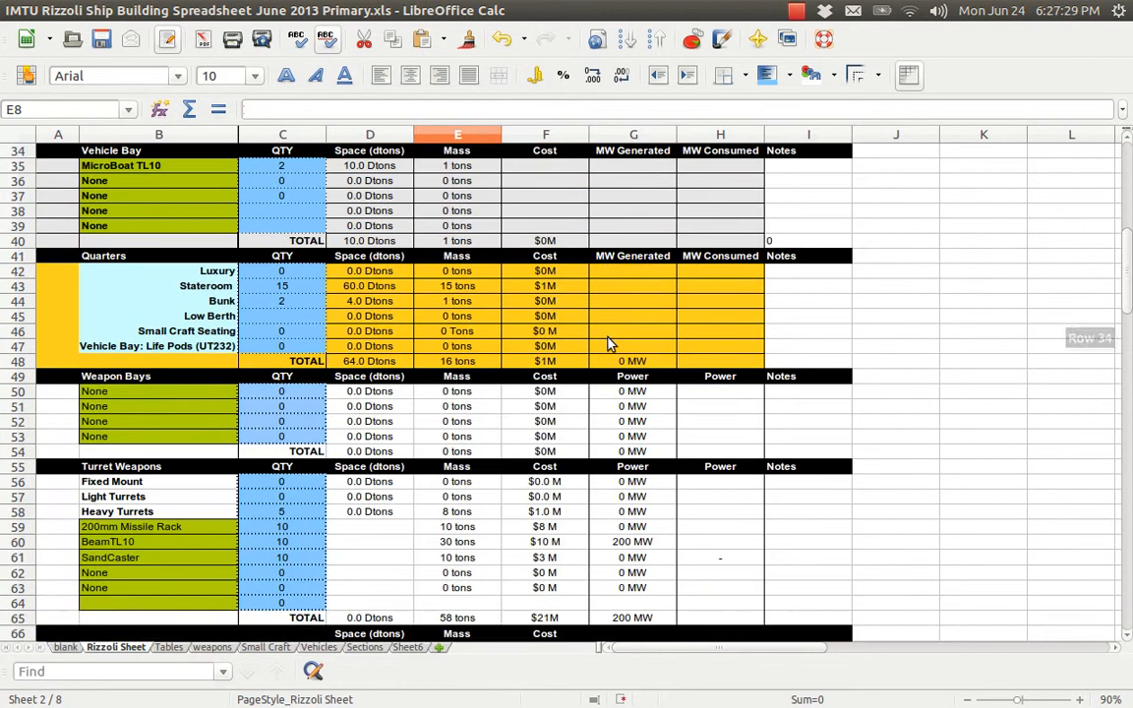
Step: Browse turret weapons, supplies, boats, statistics and personnel rows, then return to the hull section
{"action": "scroll", "scroll_direction": "down", "scroll_amount": 3}
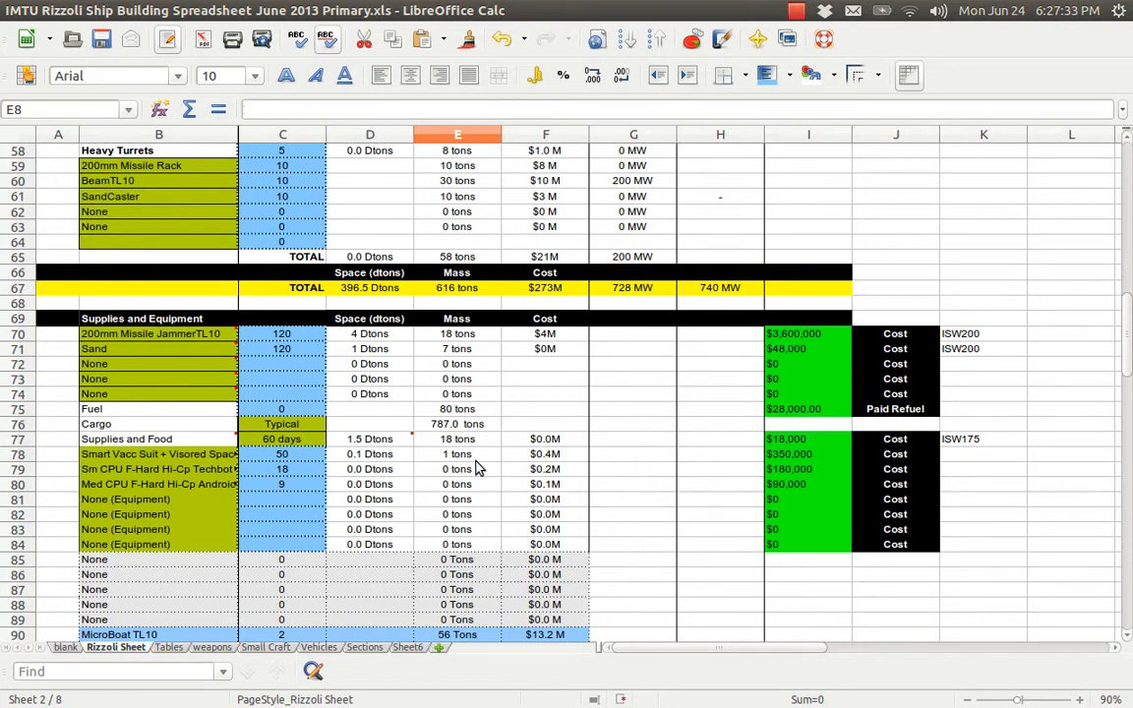
{"action": "scroll", "scroll_direction": "down", "scroll_amount": 3}
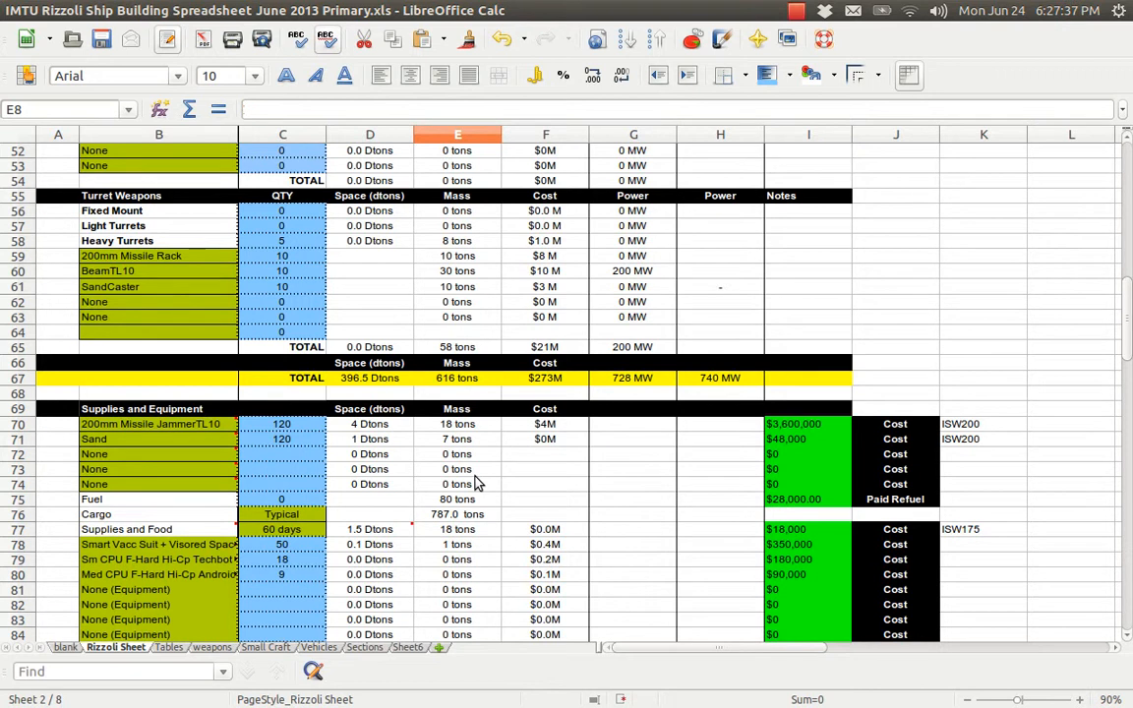
{"action": "scroll", "scroll_direction": "down", "scroll_amount": 3}
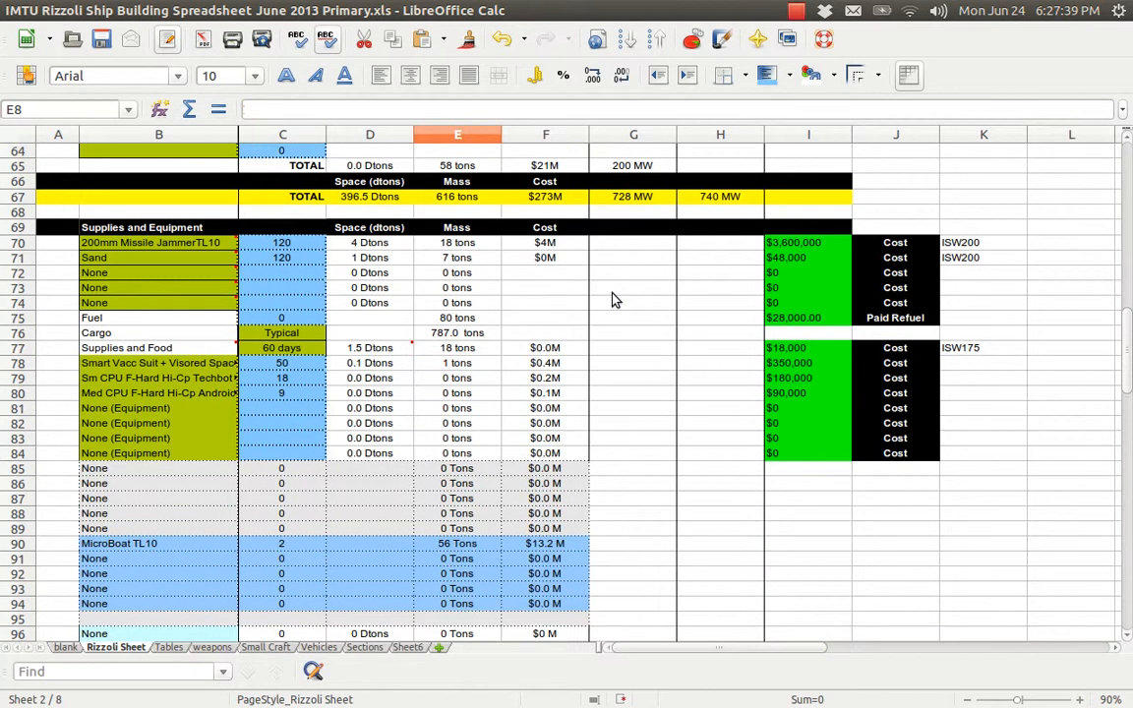
{"action": "scroll", "scroll_direction": "down", "scroll_amount": 3}
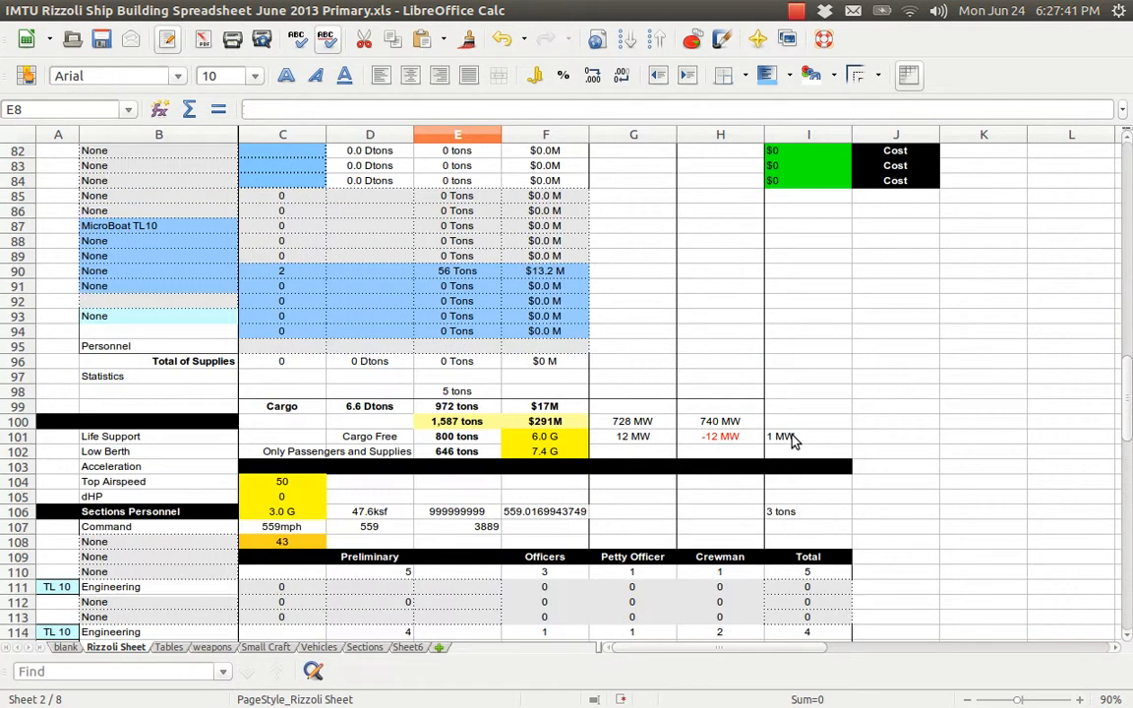
{"action": "scroll", "scroll_direction": "up", "scroll_amount": 3}
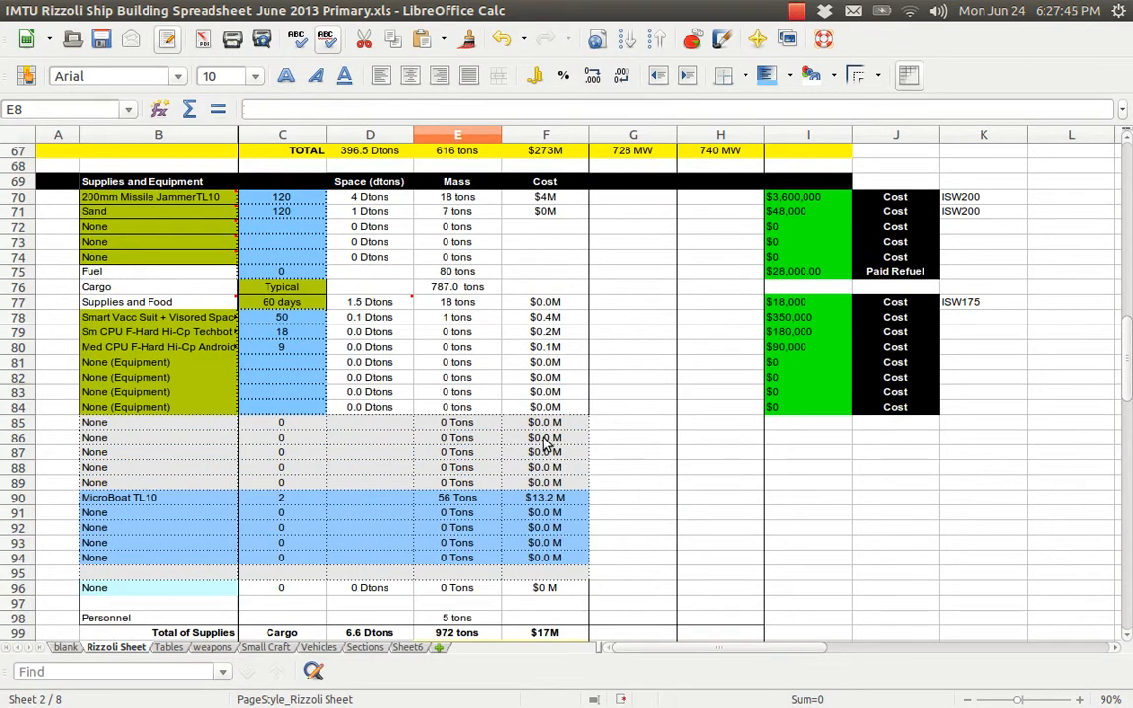
{"action": "mouse_move", "coordinate": [354, 335]}
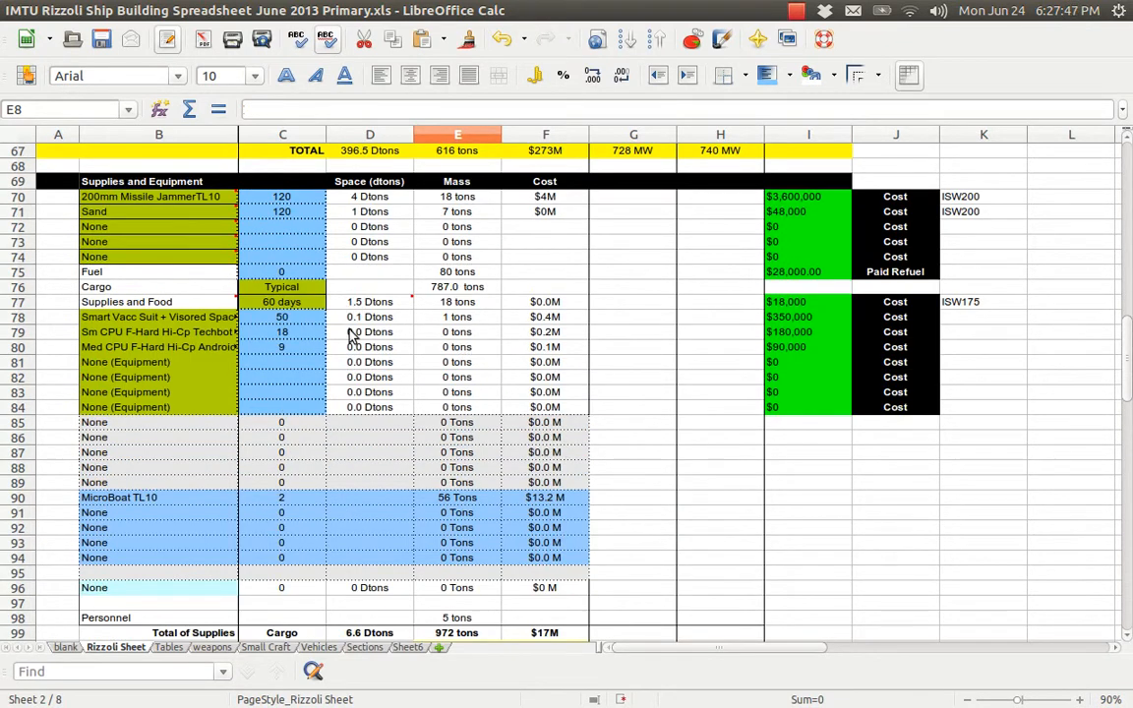
{"action": "scroll", "scroll_direction": "down", "scroll_amount": 3}
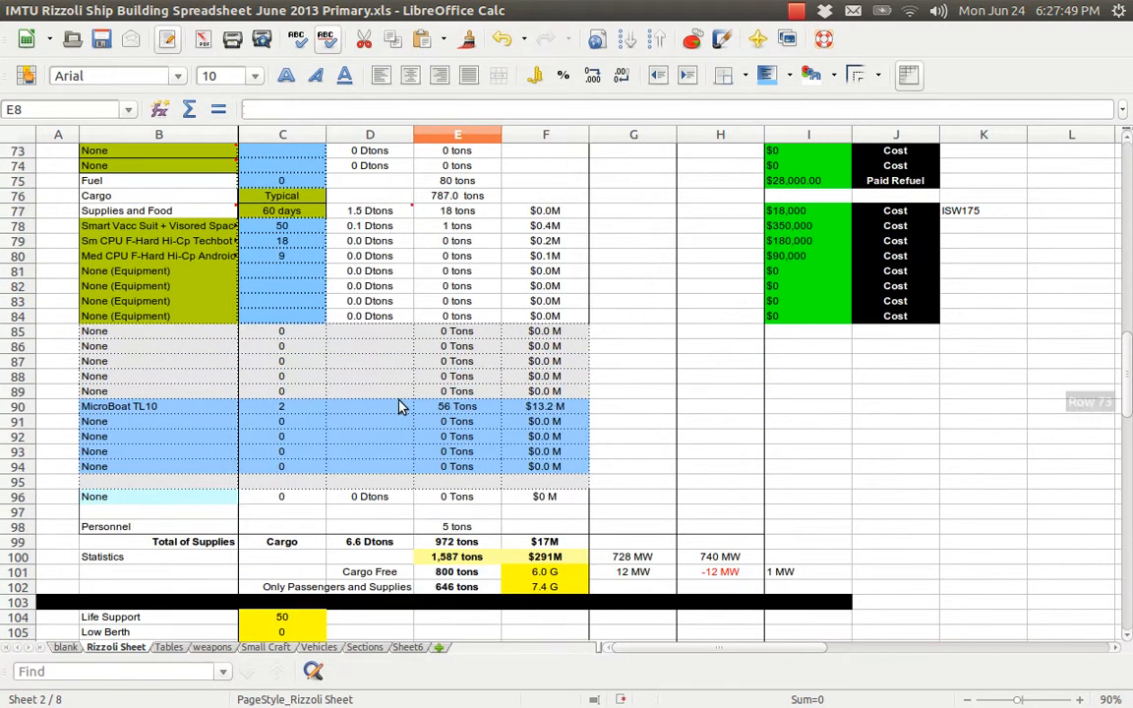
{"action": "scroll", "scroll_direction": "down", "scroll_amount": 3}
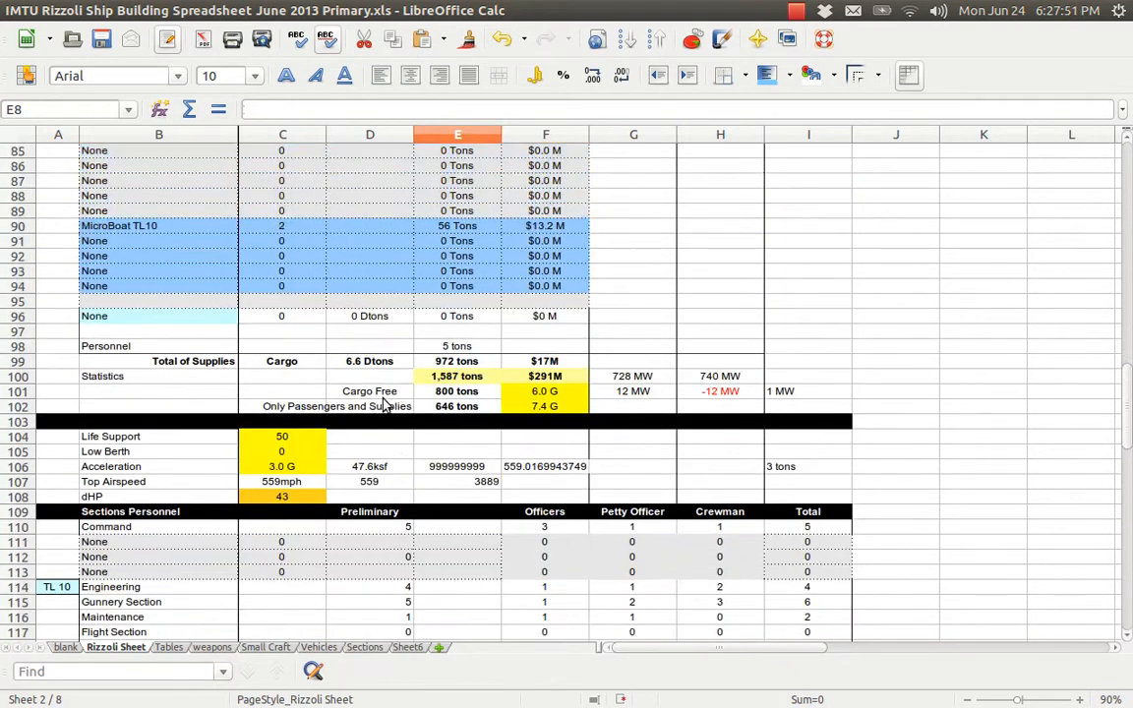
{"action": "scroll", "scroll_direction": "down", "scroll_amount": 3}
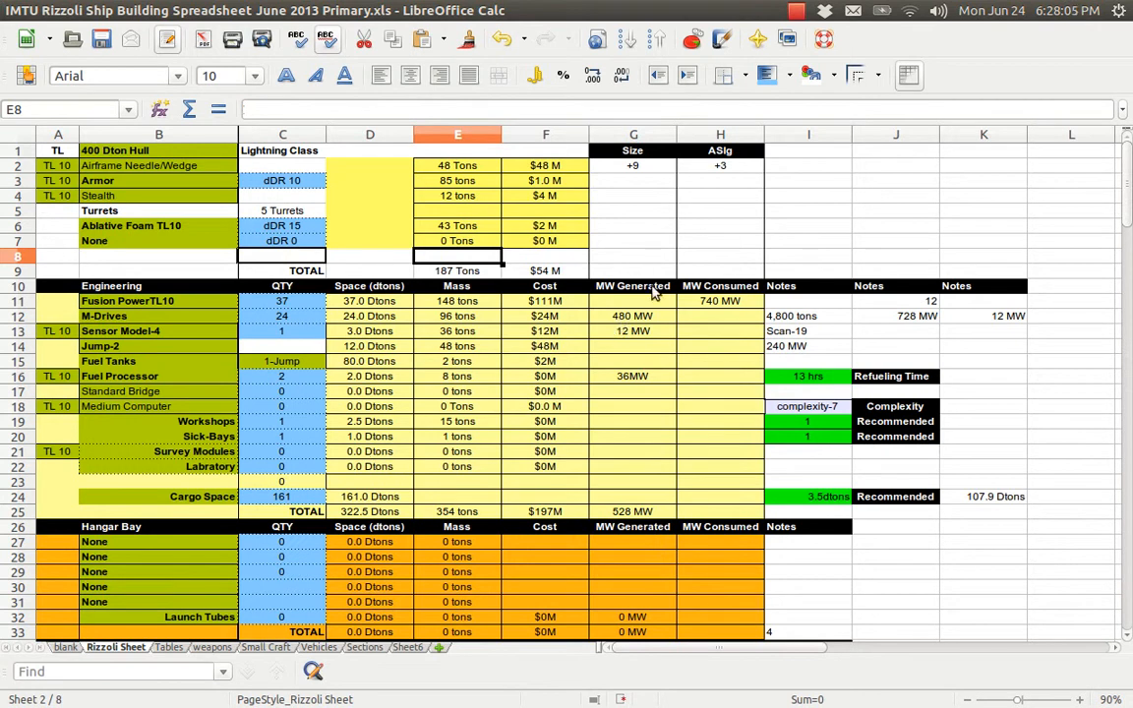
{"action": "mouse_move", "coordinate": [644, 297]}
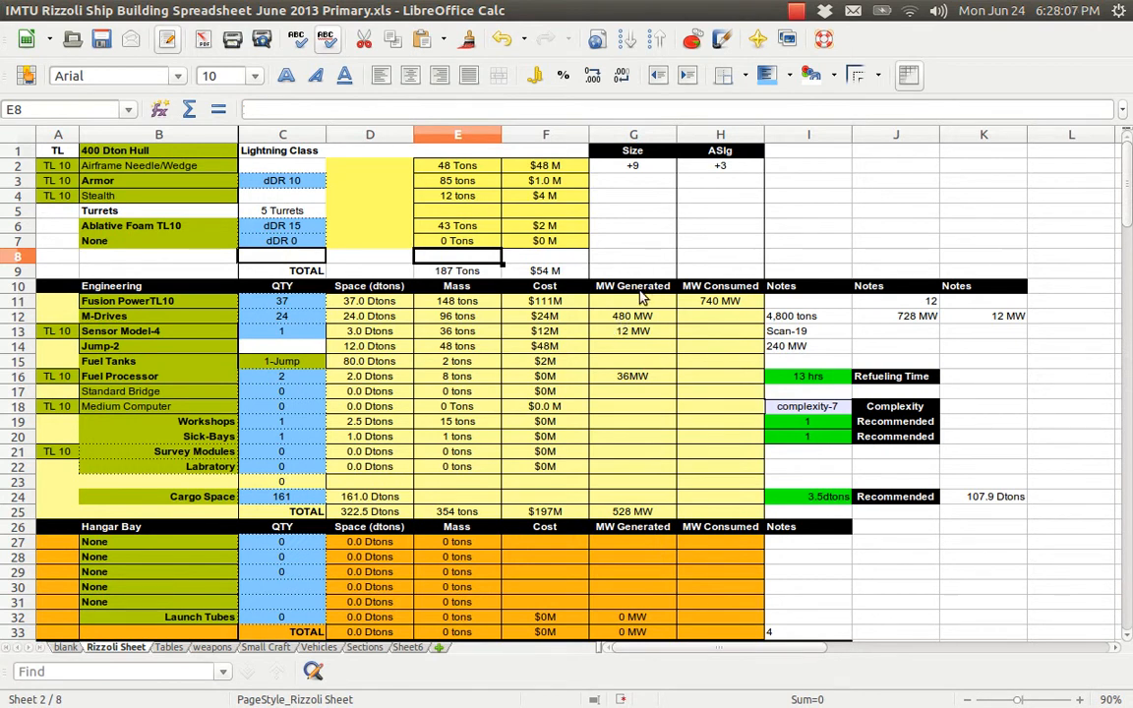
{"action": "mouse_move", "coordinate": [193, 368]}
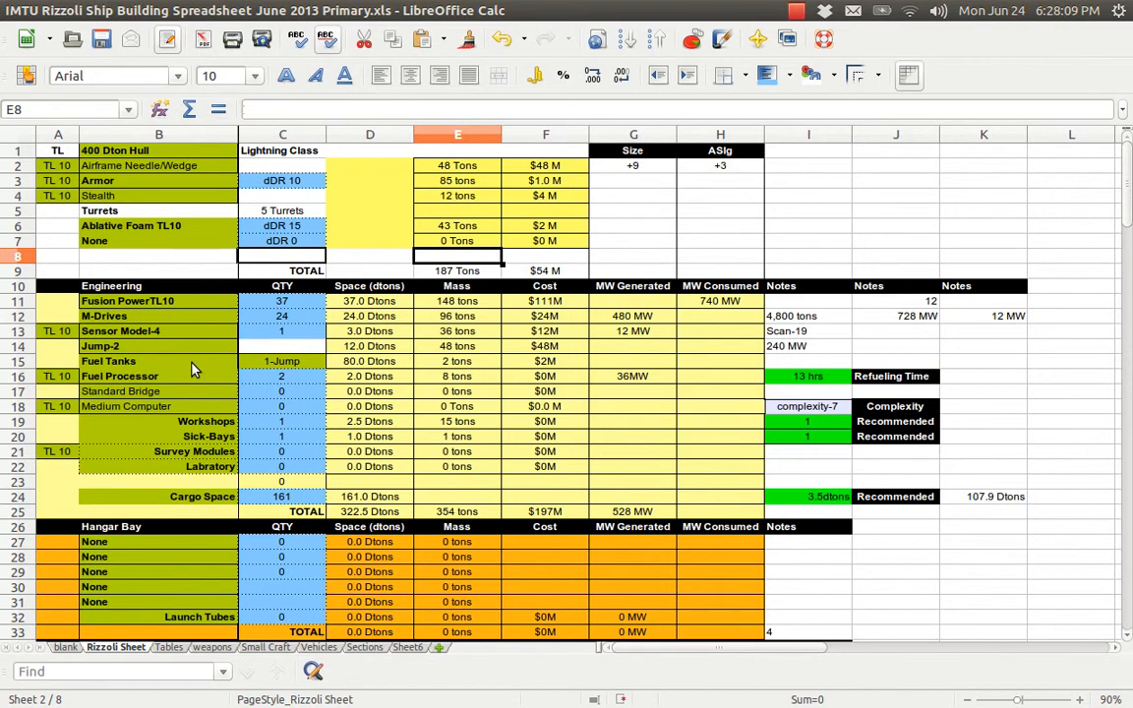
{"action": "mouse_move", "coordinate": [189, 375]}
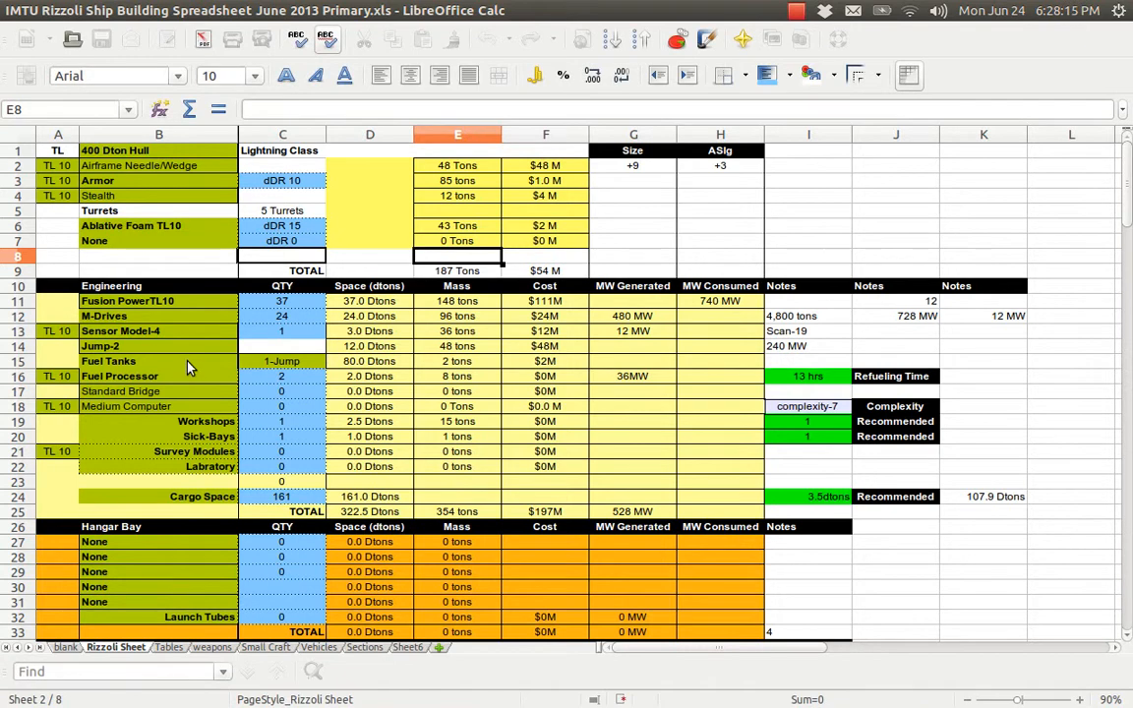
{"action": "scroll", "scroll_direction": "down", "scroll_amount": 3}
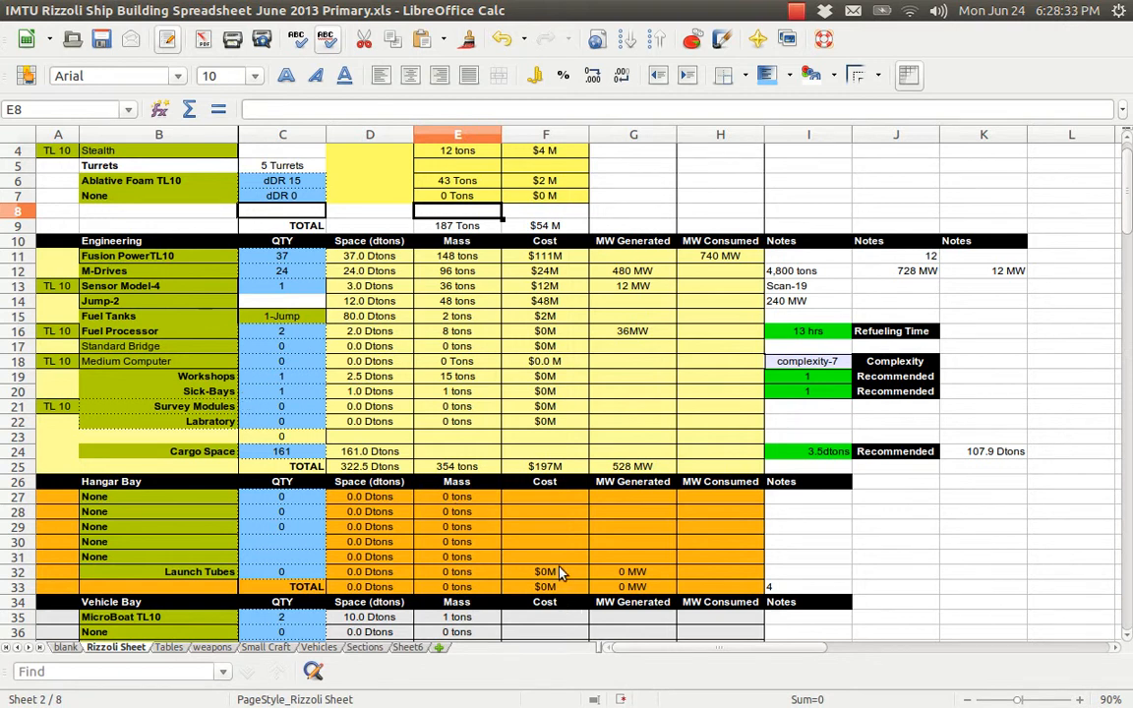
Step: Select Hangar Bay cost cells F30 and F31, then scroll to the supplies and statistics rows
{"action": "left_click", "coordinate": [545, 541]}
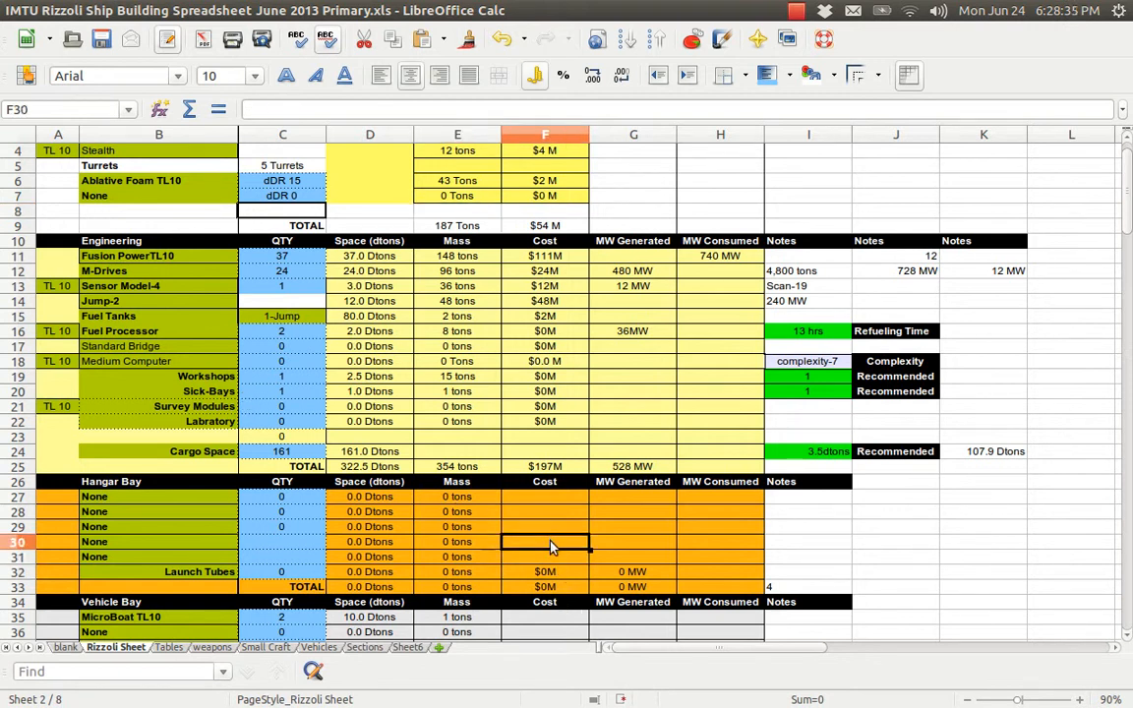
{"action": "left_click", "coordinate": [545, 557]}
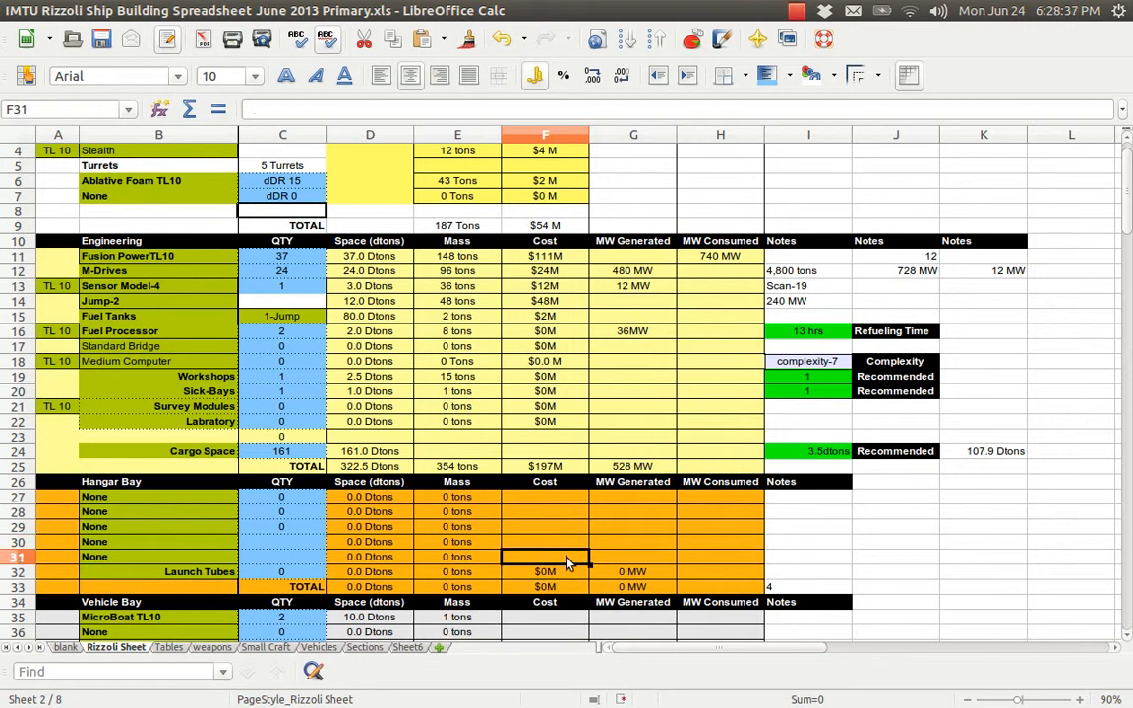
{"action": "scroll", "scroll_direction": "down", "scroll_amount": 3}
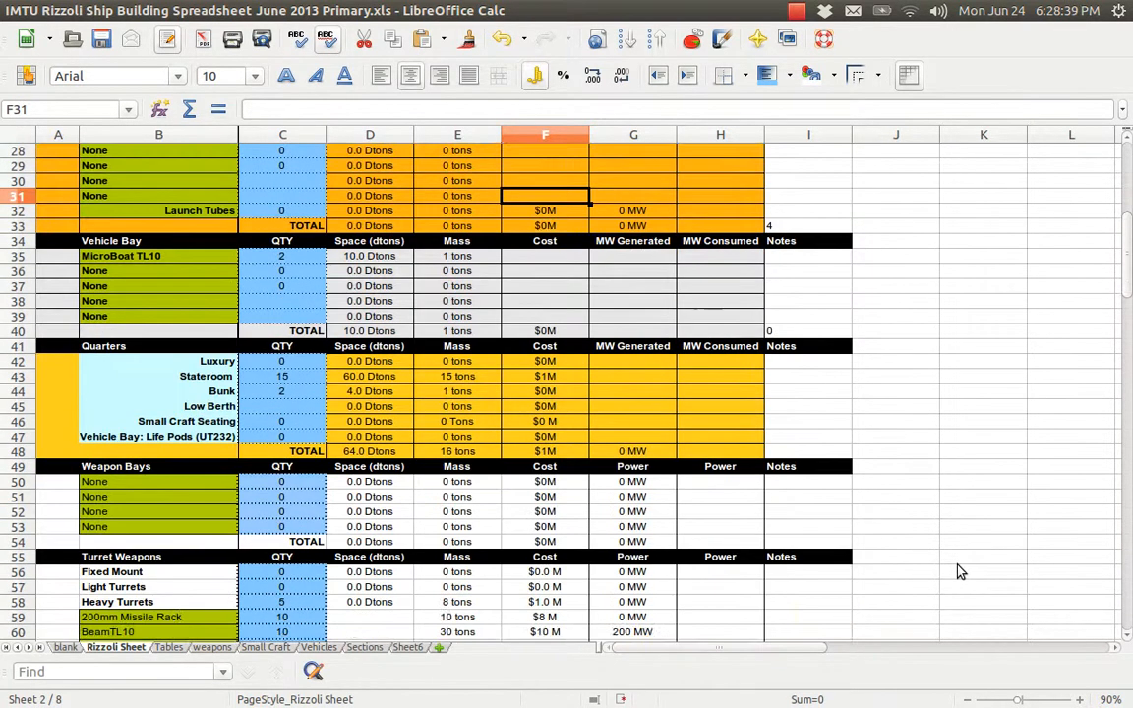
{"action": "scroll", "scroll_direction": "down", "scroll_amount": 3}
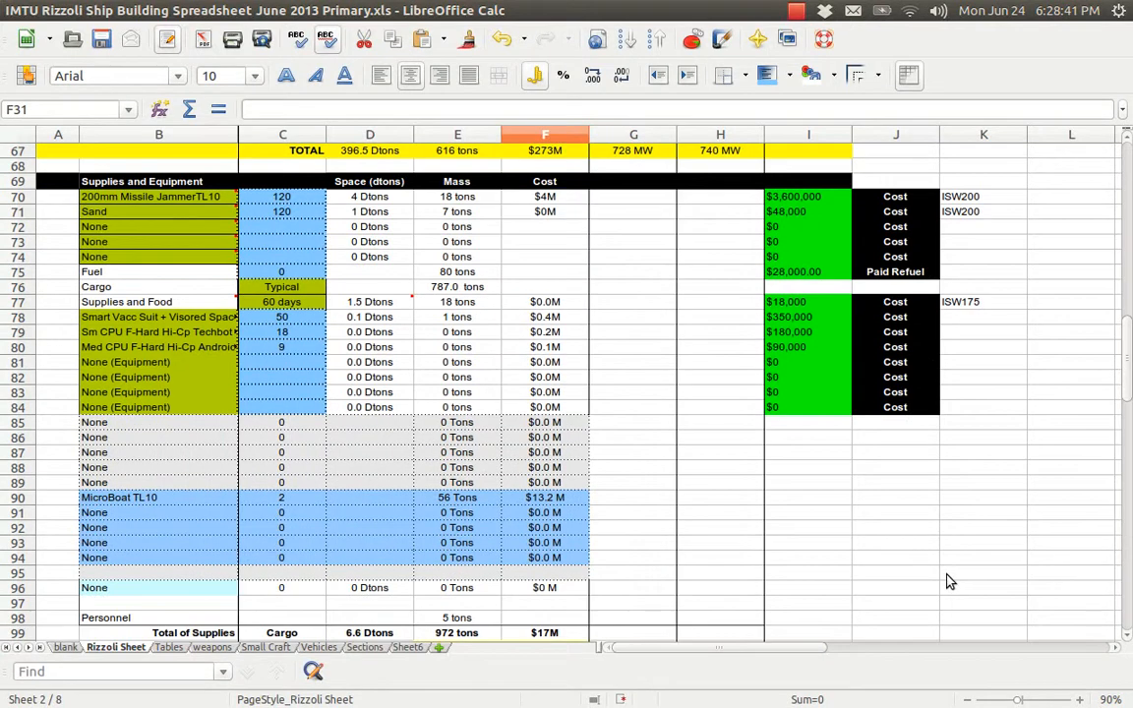
{"action": "scroll", "scroll_direction": "down", "scroll_amount": 3}
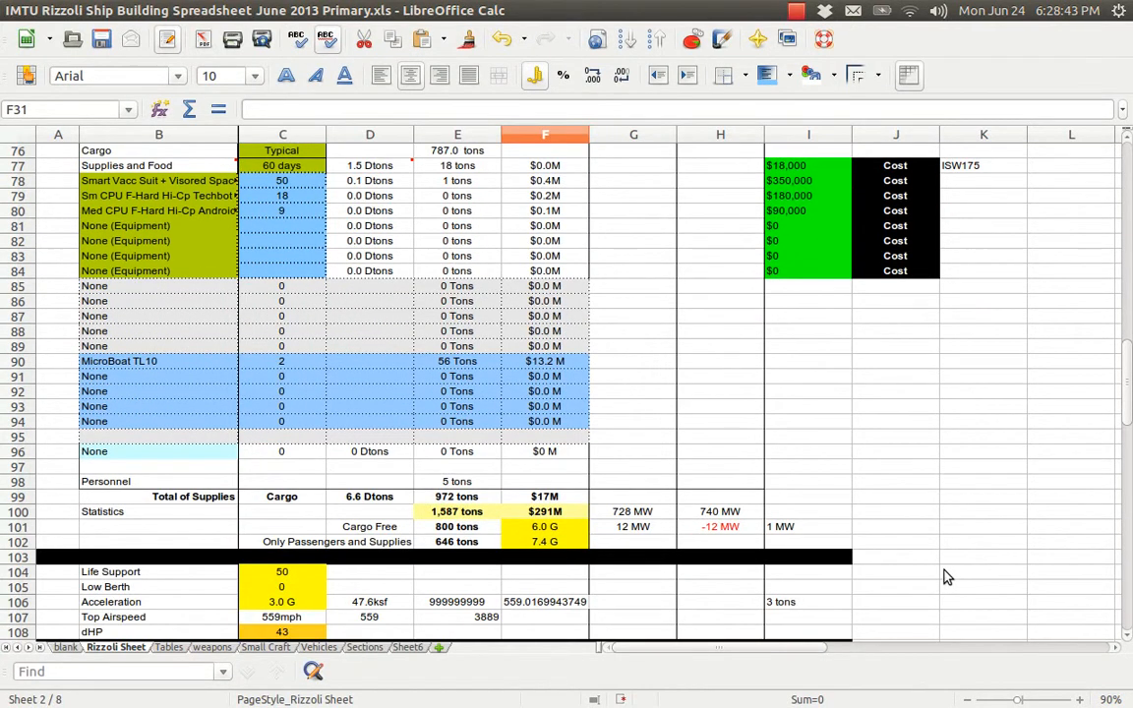
{"action": "mouse_move", "coordinate": [876, 557]}
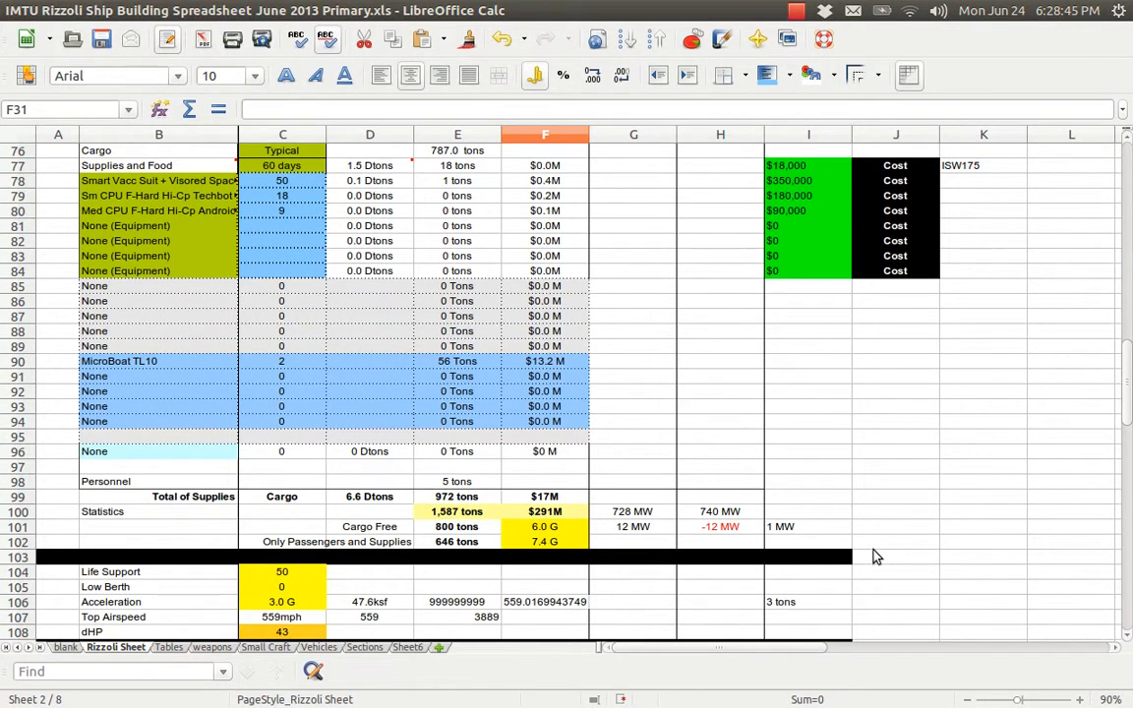